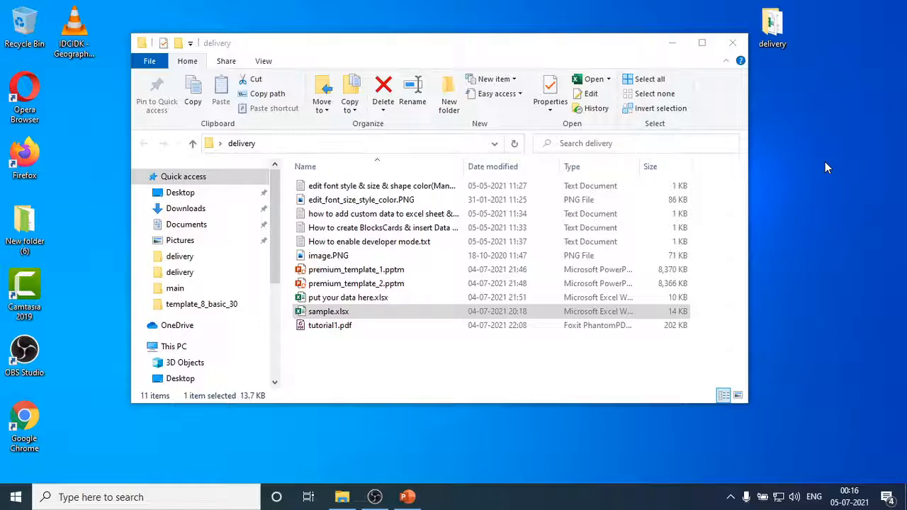
{"action": "mouse_move", "coordinate": [439, 484]}
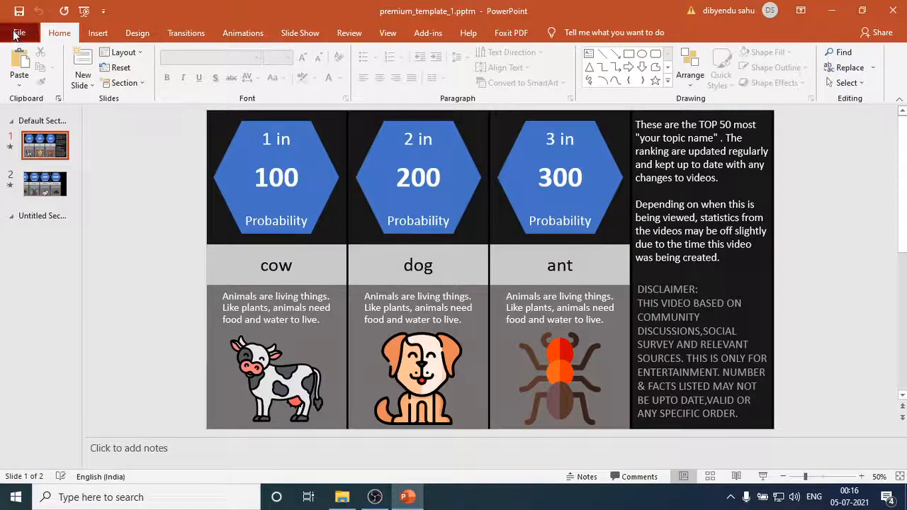
Step: Open PowerPoint Options and view the Trust Center settings
{"action": "left_click", "coordinate": [19, 33]}
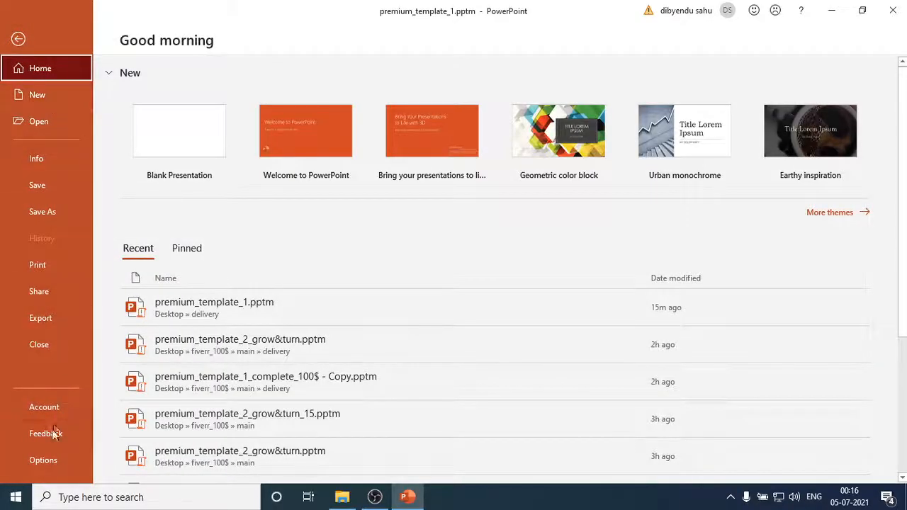
{"action": "left_click", "coordinate": [42, 460]}
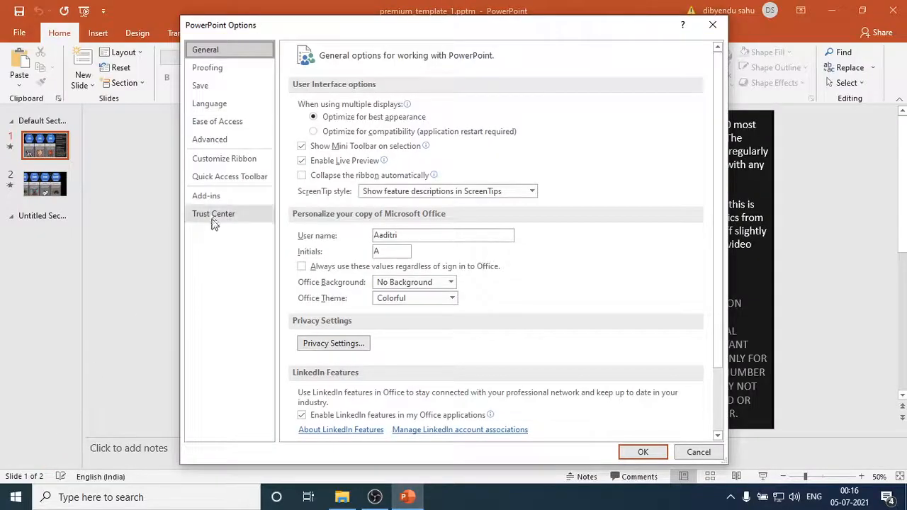
{"action": "left_click", "coordinate": [225, 158]}
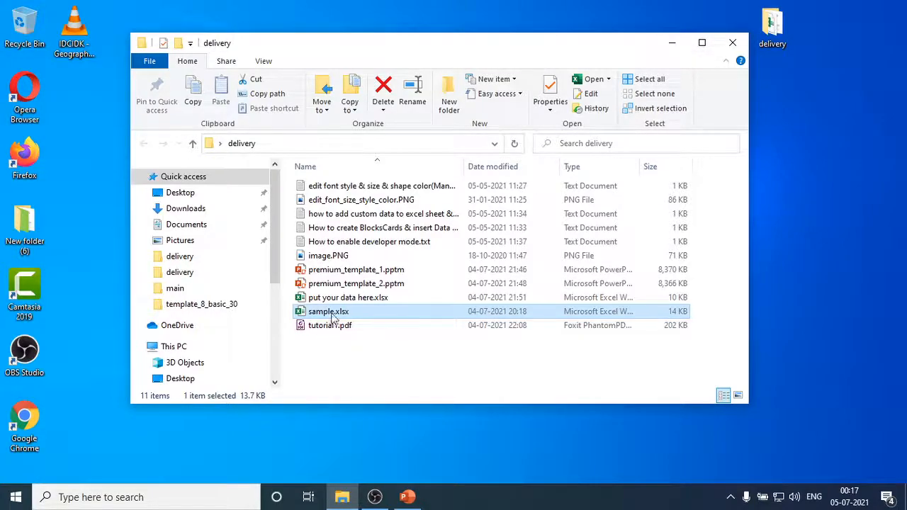
{"action": "mouse_move", "coordinate": [328, 312]}
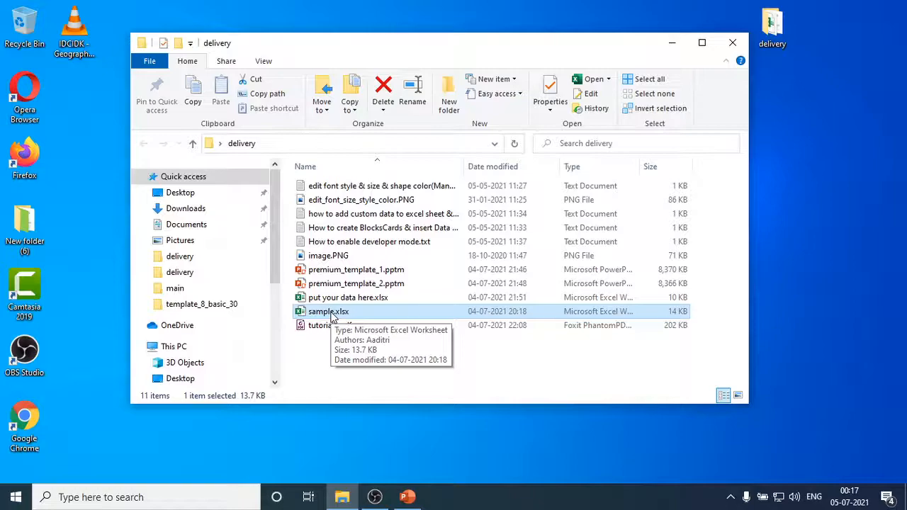
Step: Open sample.xlsx, then put your data here.xlsx, from the delivery folder
{"action": "double_click", "coordinate": [328, 312]}
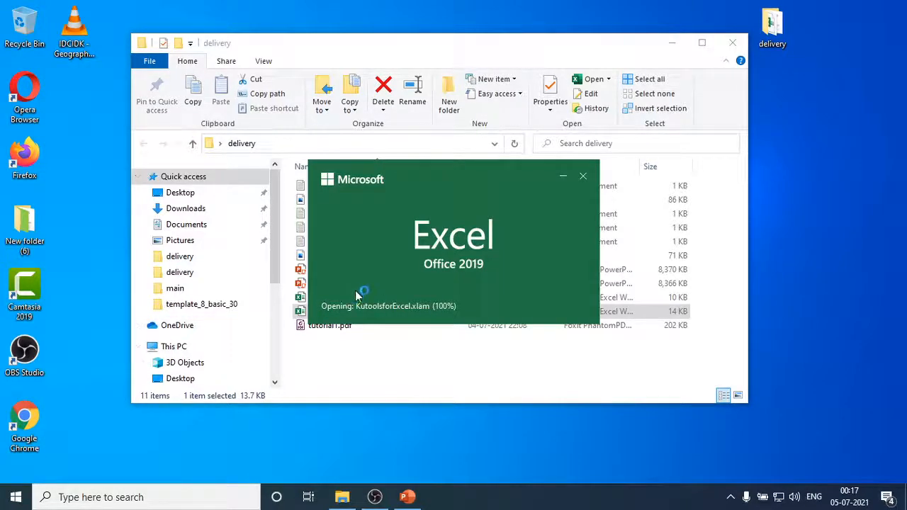
{"action": "mouse_move", "coordinate": [495, 263]}
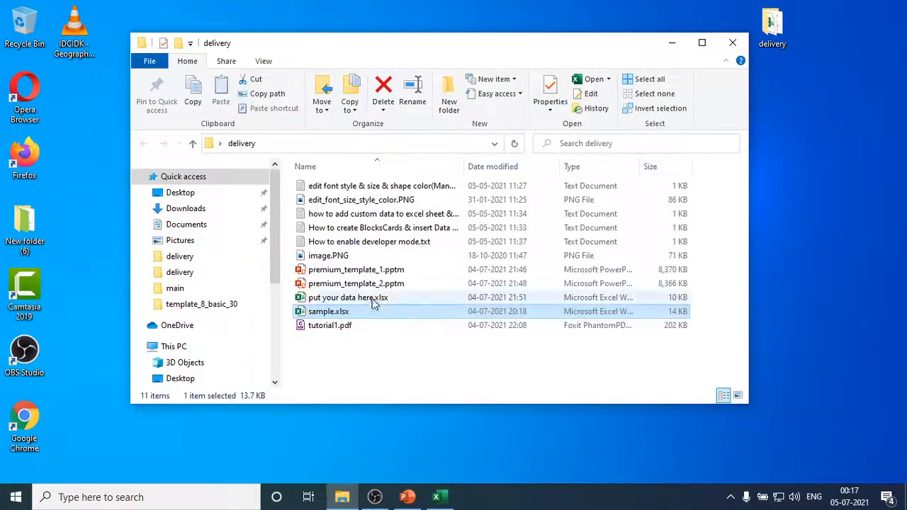
{"action": "left_click", "coordinate": [348, 297]}
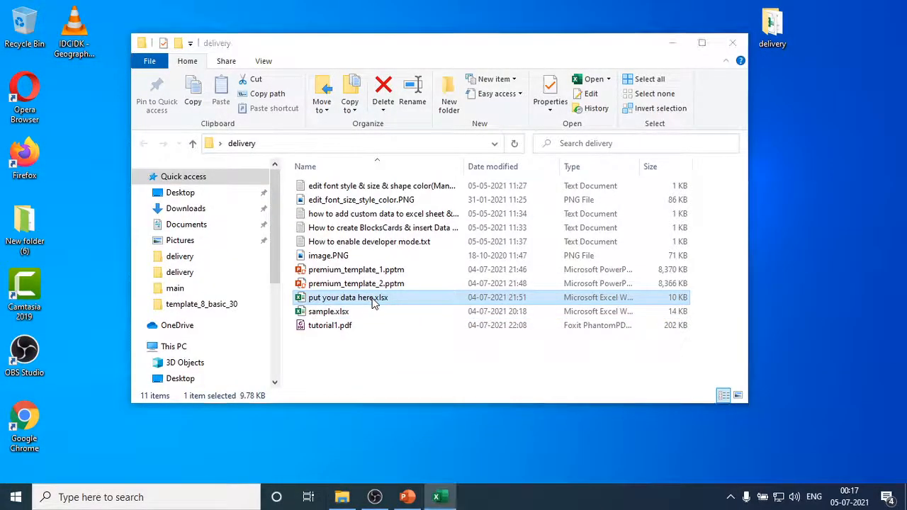
{"action": "double_click", "coordinate": [328, 311]}
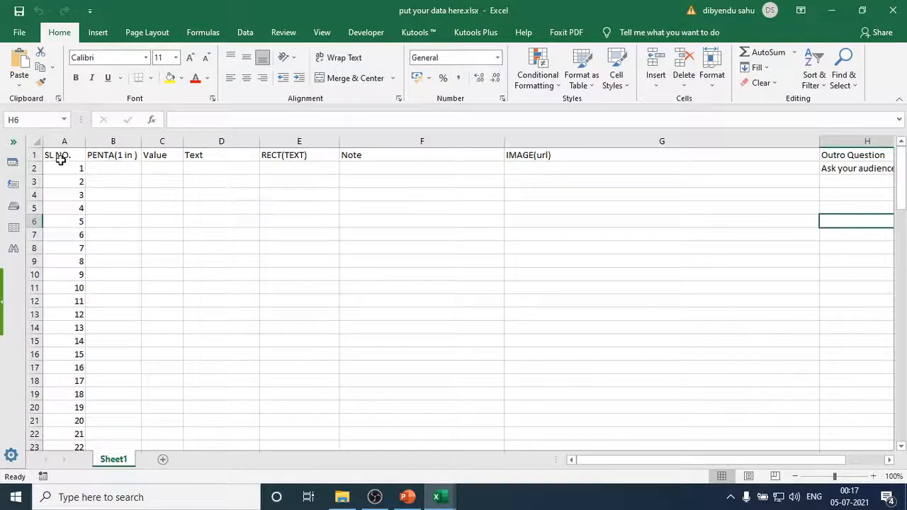
{"action": "mouse_move", "coordinate": [100, 170]}
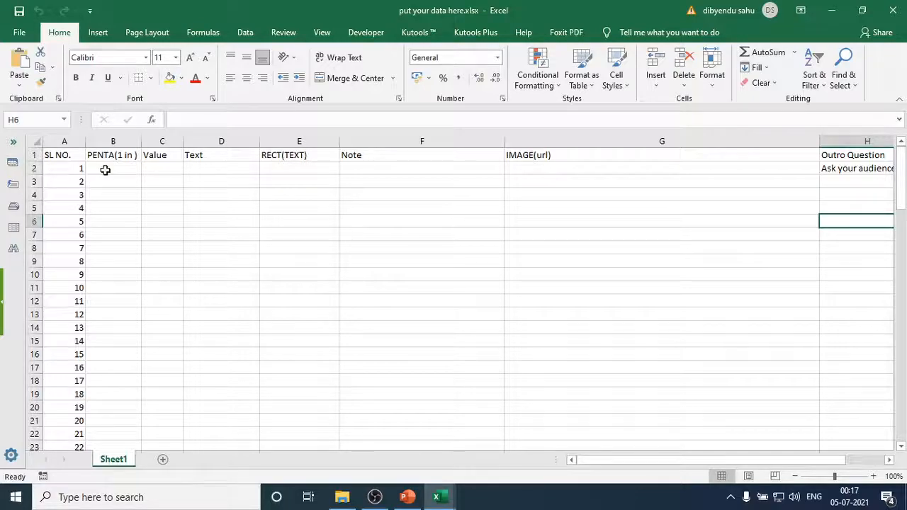
Step: Point out the Value and Note columns in the template, then move to sample.xlsx
{"action": "left_click", "coordinate": [161, 168]}
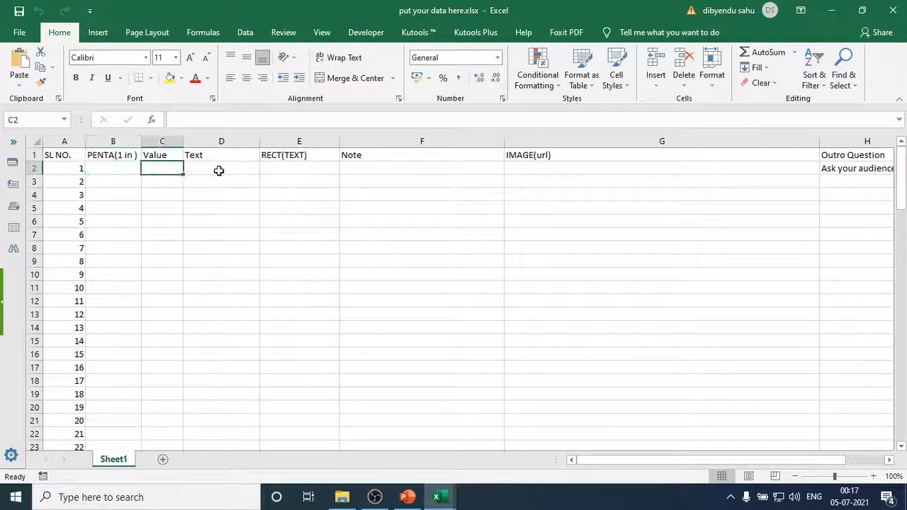
{"action": "left_click", "coordinate": [422, 168]}
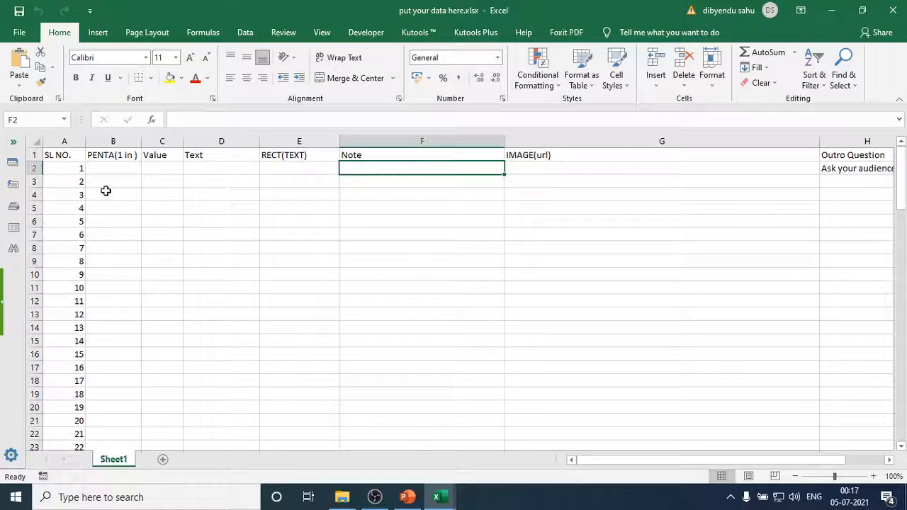
{"action": "mouse_move", "coordinate": [95, 182]}
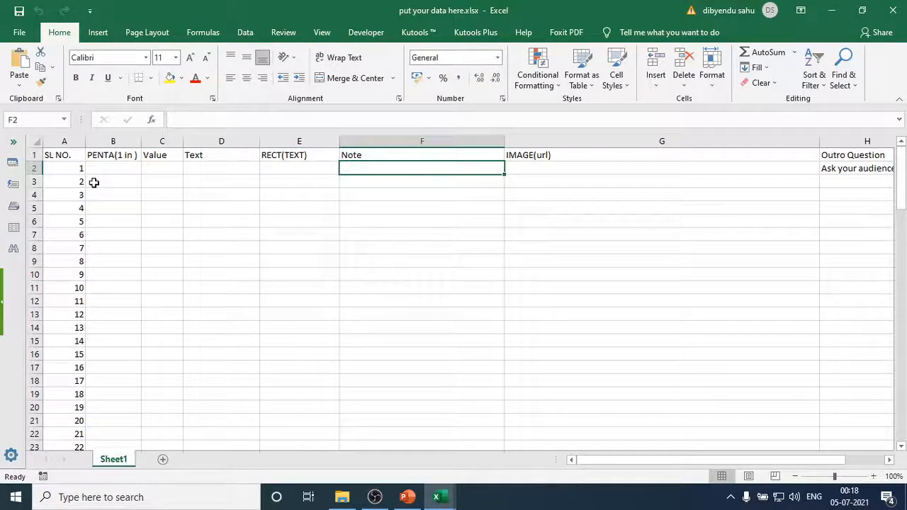
{"action": "left_click", "coordinate": [221, 182]}
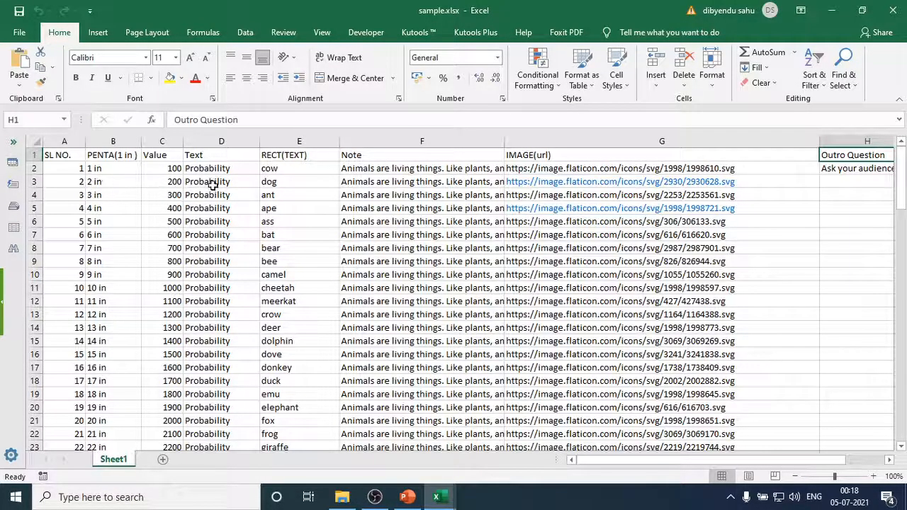
{"action": "mouse_move", "coordinate": [101, 204]}
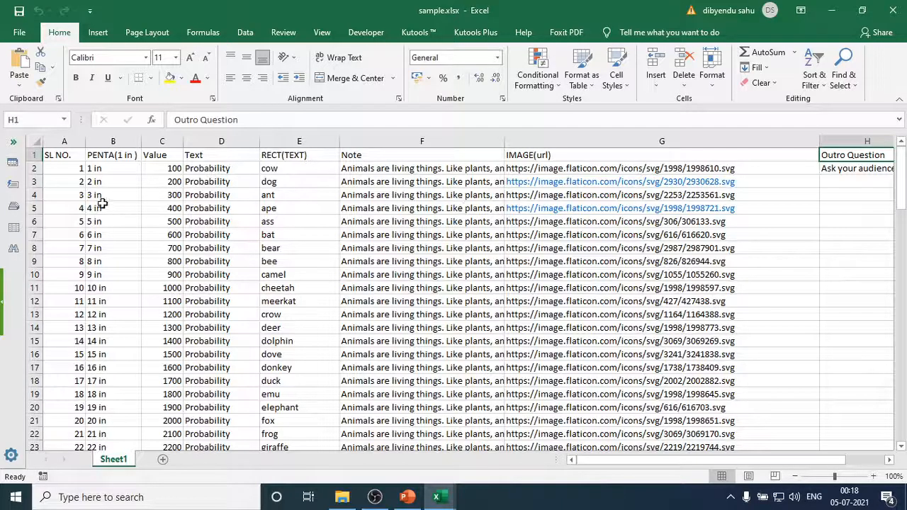
{"action": "left_click", "coordinate": [406, 496]}
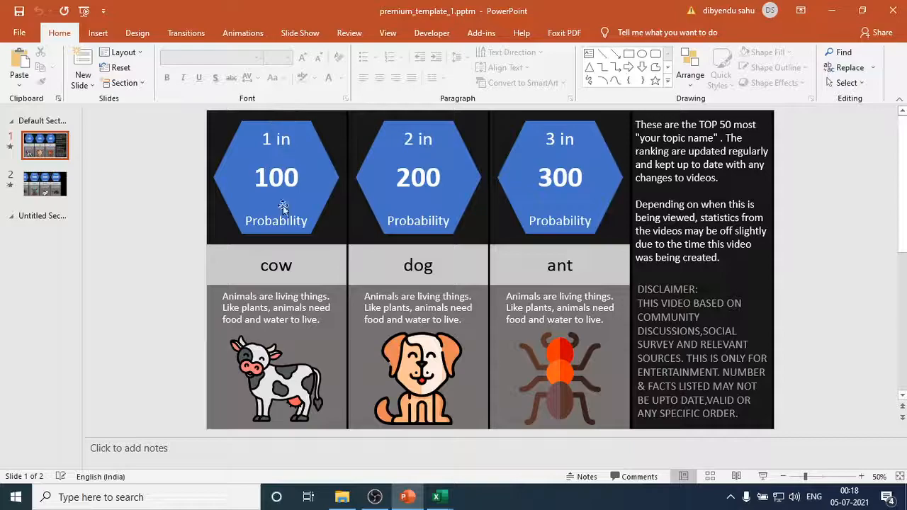
{"action": "mouse_move", "coordinate": [287, 247]}
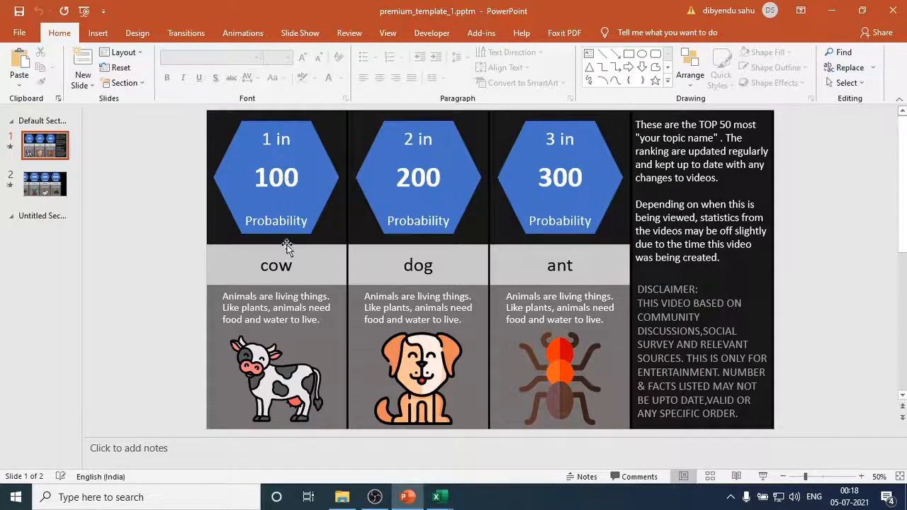
{"action": "mouse_move", "coordinate": [273, 382]}
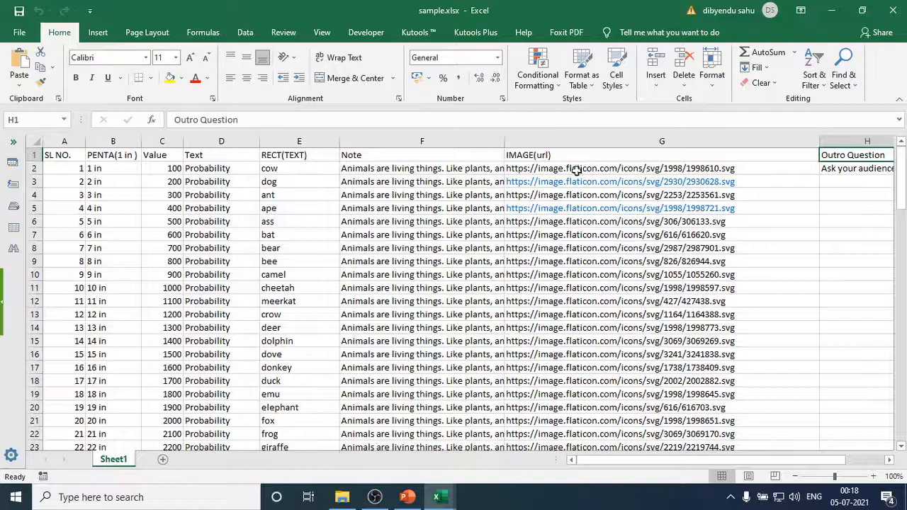
{"action": "left_click", "coordinate": [620, 168]}
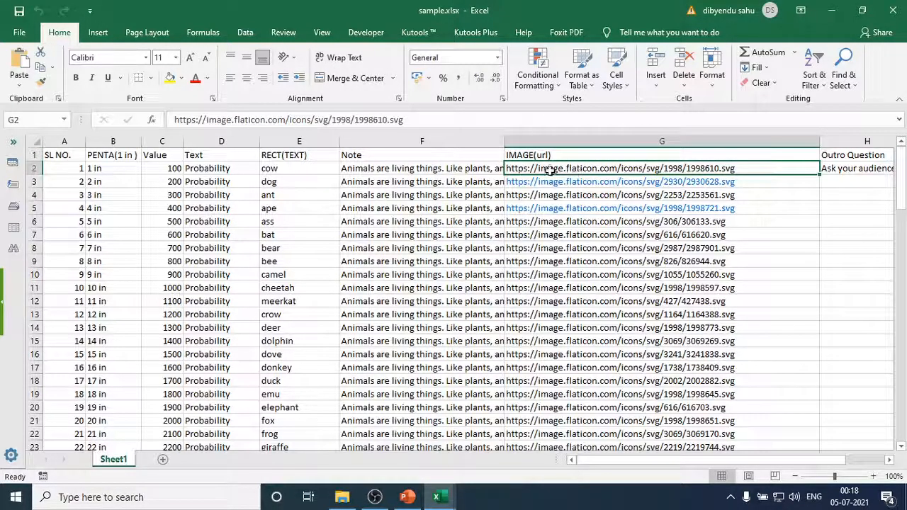
{"action": "mouse_move", "coordinate": [585, 169]}
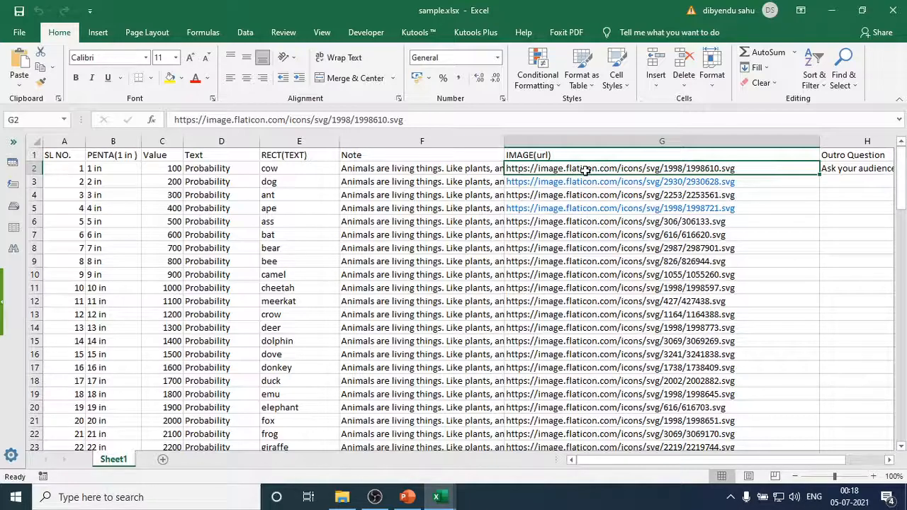
{"action": "mouse_move", "coordinate": [608, 168]}
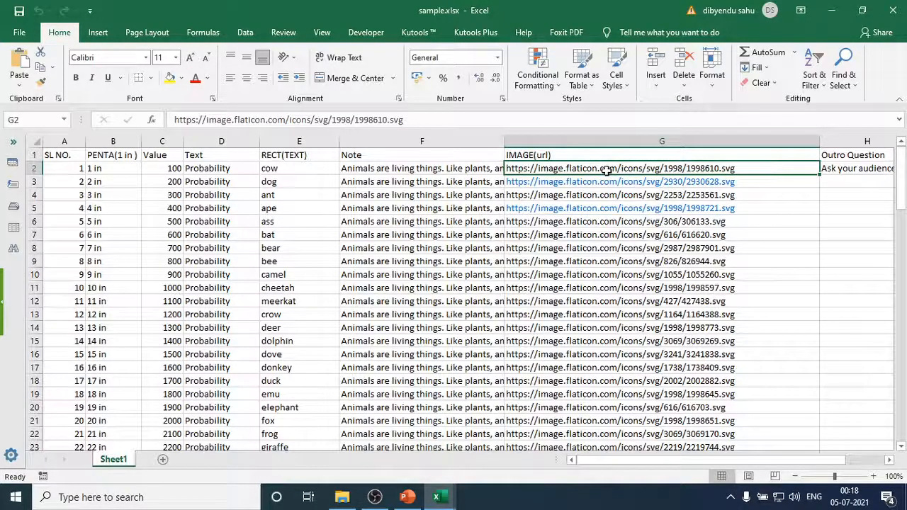
{"action": "mouse_move", "coordinate": [640, 180]}
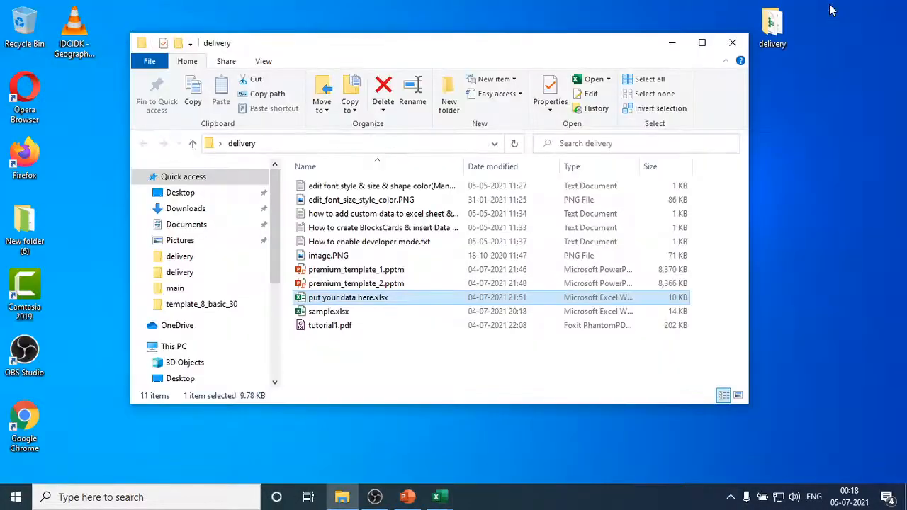
{"action": "mouse_move", "coordinate": [828, 110]}
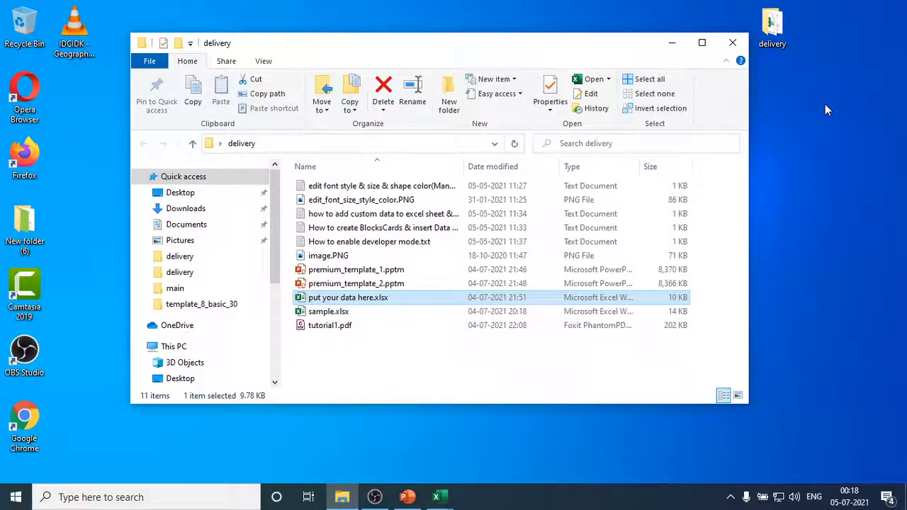
{"action": "mouse_move", "coordinate": [799, 122]}
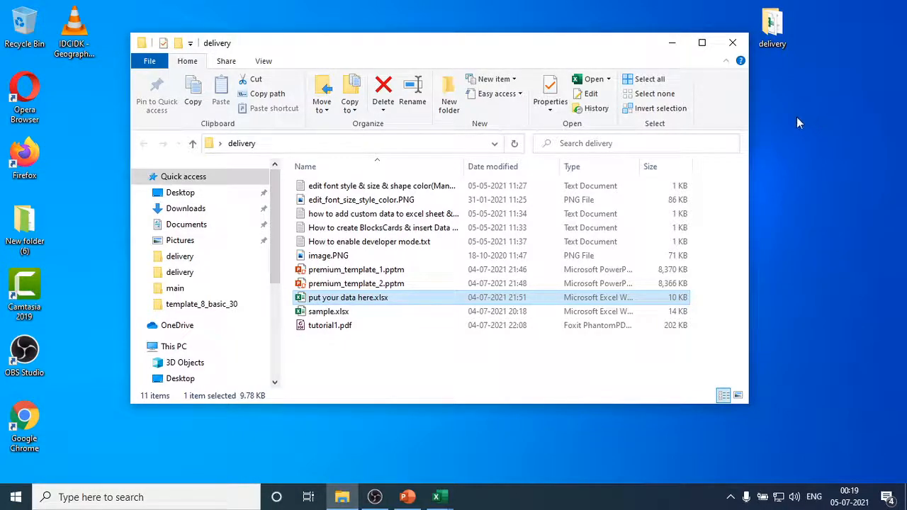
{"action": "mouse_move", "coordinate": [439, 496]}
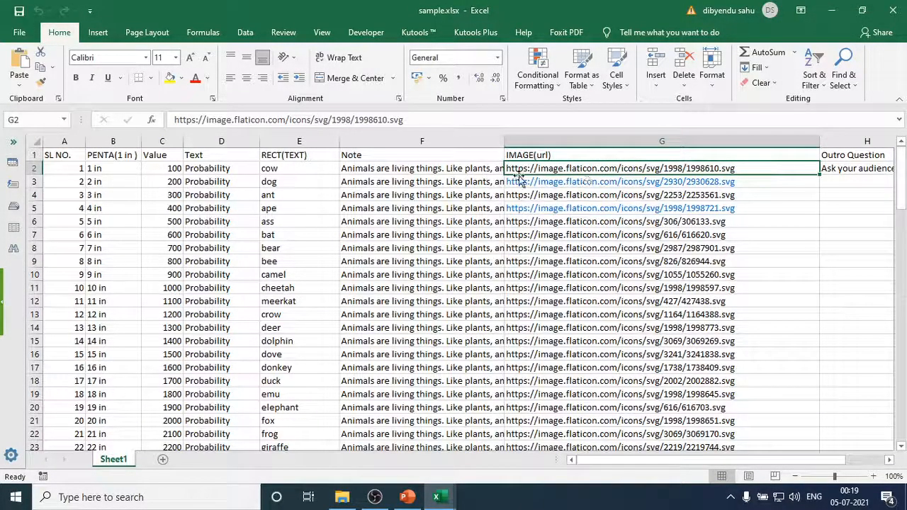
{"action": "mouse_move", "coordinate": [645, 173]}
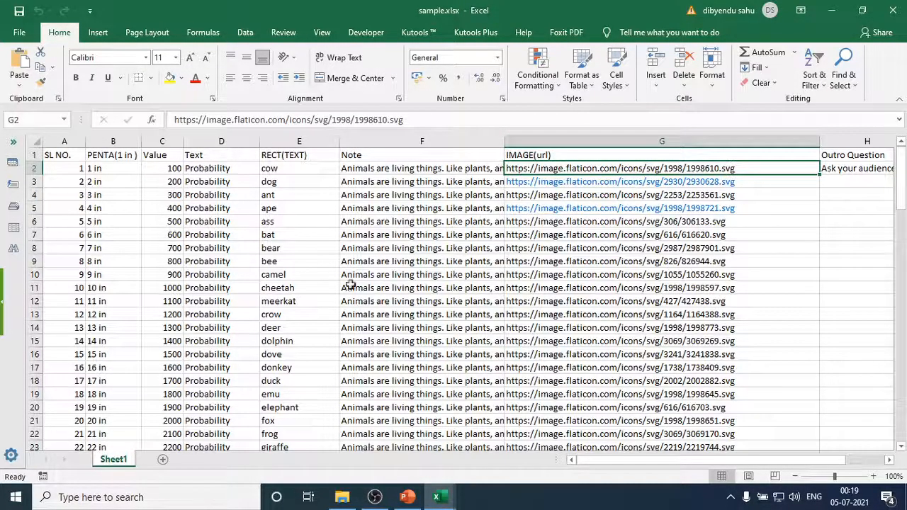
{"action": "mouse_move", "coordinate": [560, 232]}
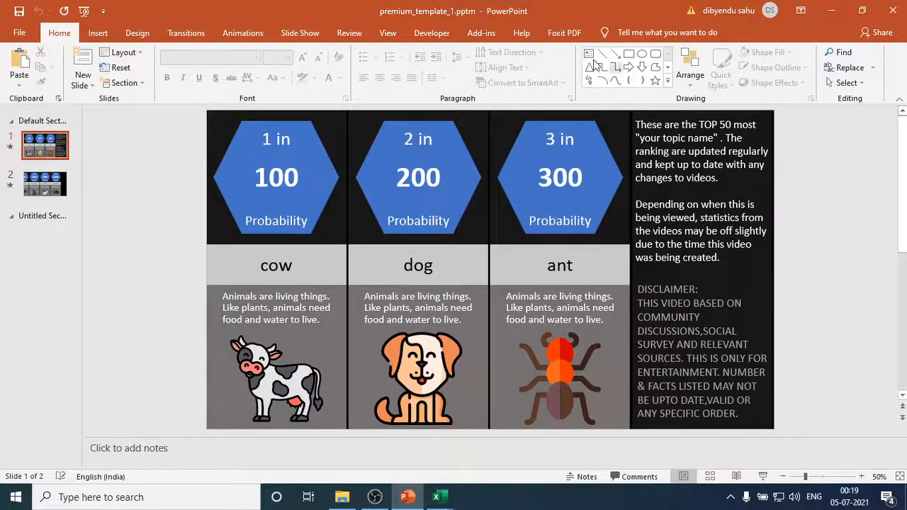
Step: Select slide 2 and run the create_Blocks_Cards_Step_1 macro from the Macros list
{"action": "left_click", "coordinate": [432, 33]}
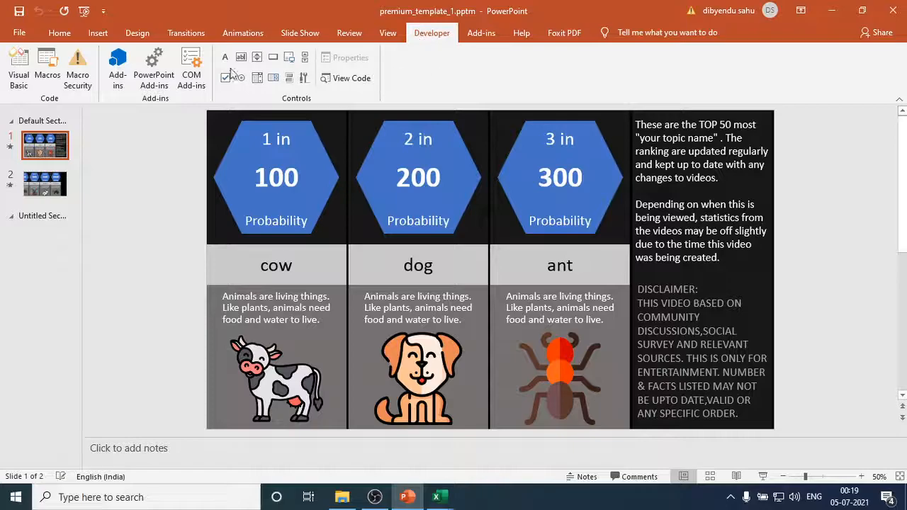
{"action": "mouse_move", "coordinate": [47, 68]}
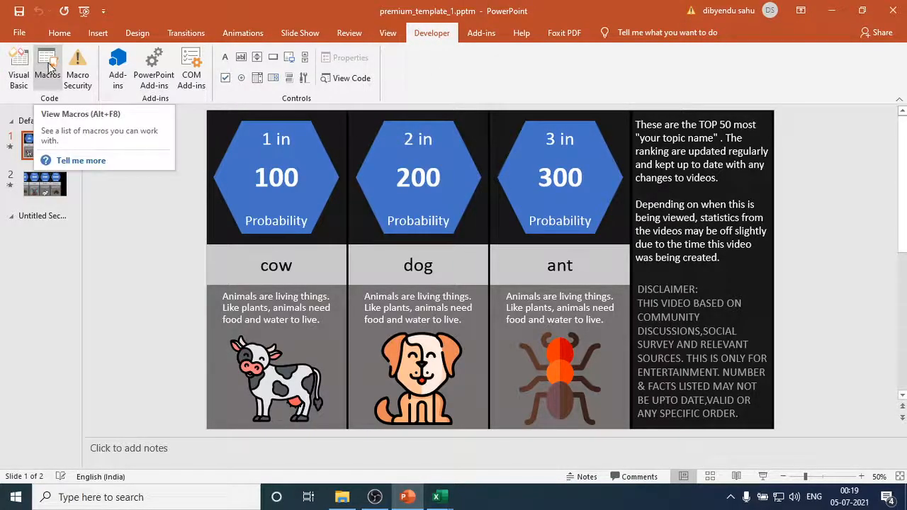
{"action": "left_click", "coordinate": [47, 67]}
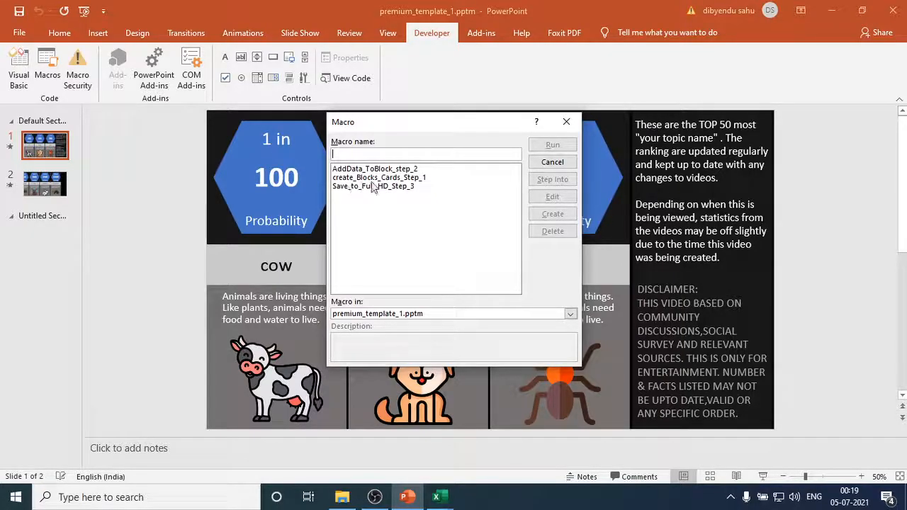
{"action": "mouse_move", "coordinate": [418, 184]}
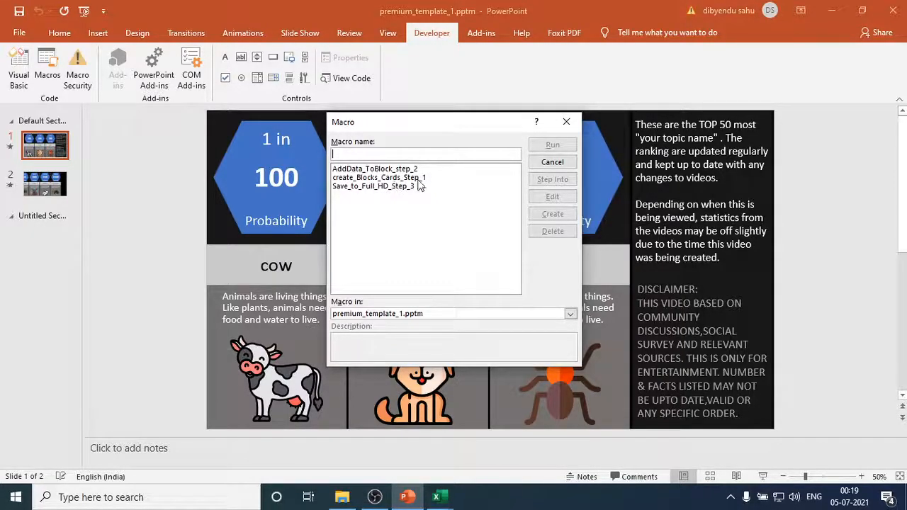
{"action": "mouse_move", "coordinate": [415, 194]}
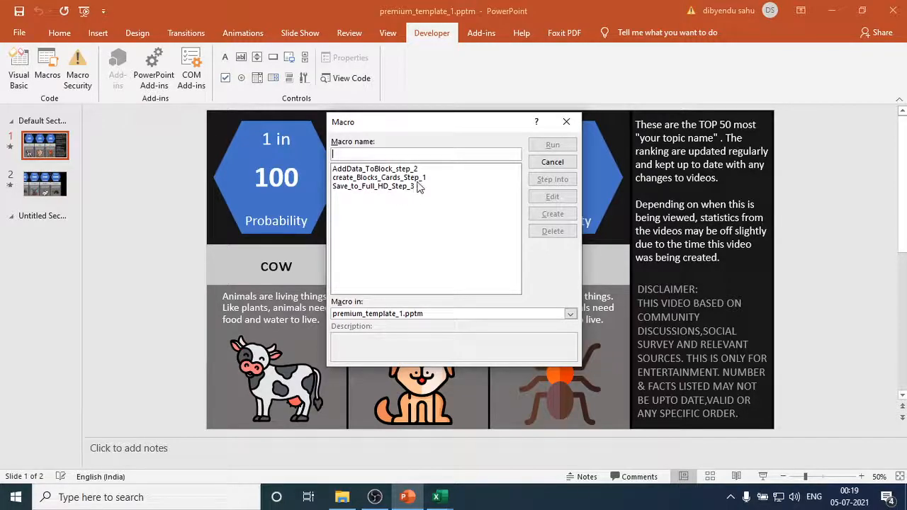
{"action": "mouse_move", "coordinate": [426, 194]}
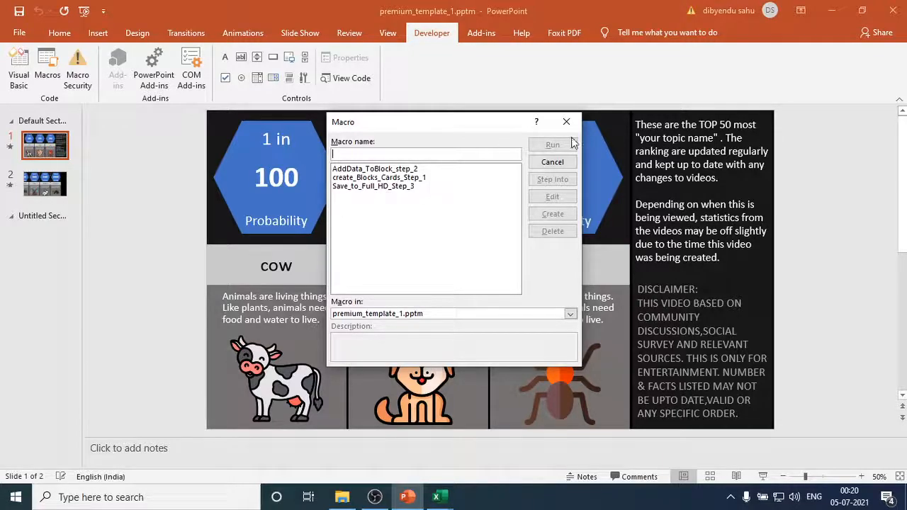
{"action": "left_click", "coordinate": [553, 144]}
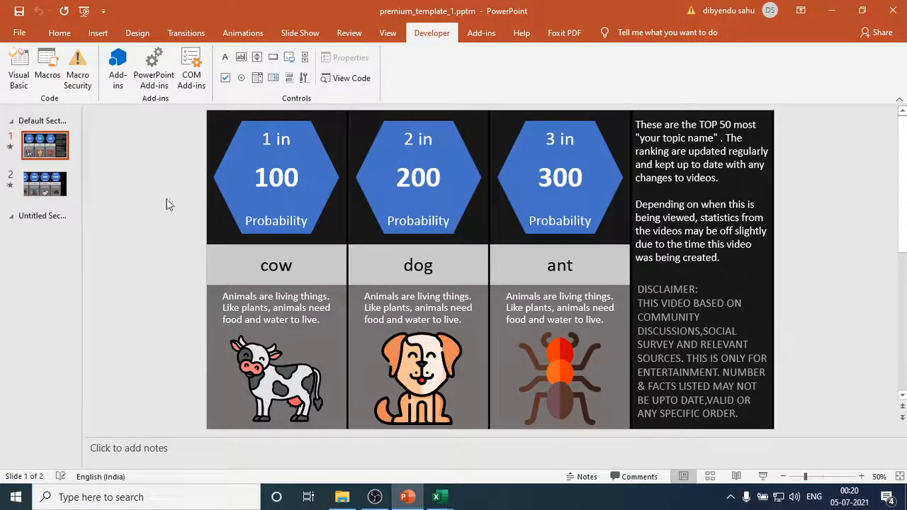
{"action": "left_click", "coordinate": [45, 183]}
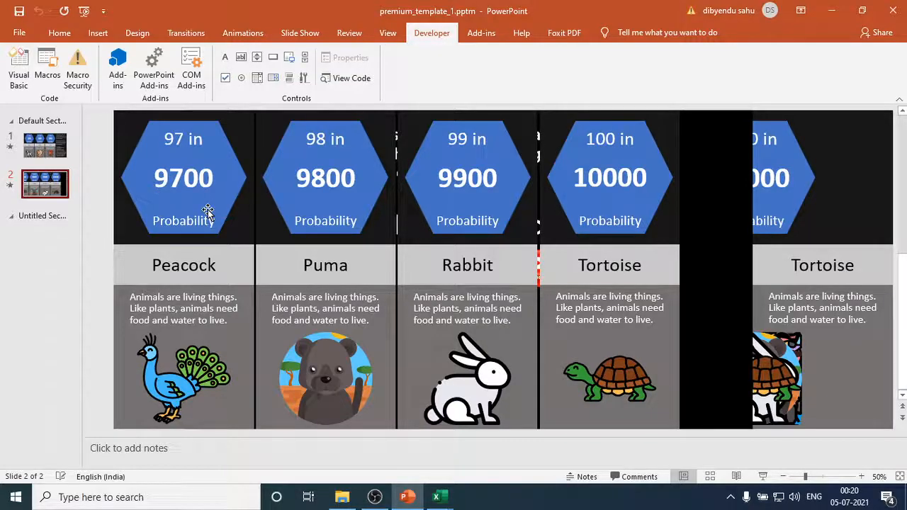
{"action": "mouse_move", "coordinate": [164, 162]}
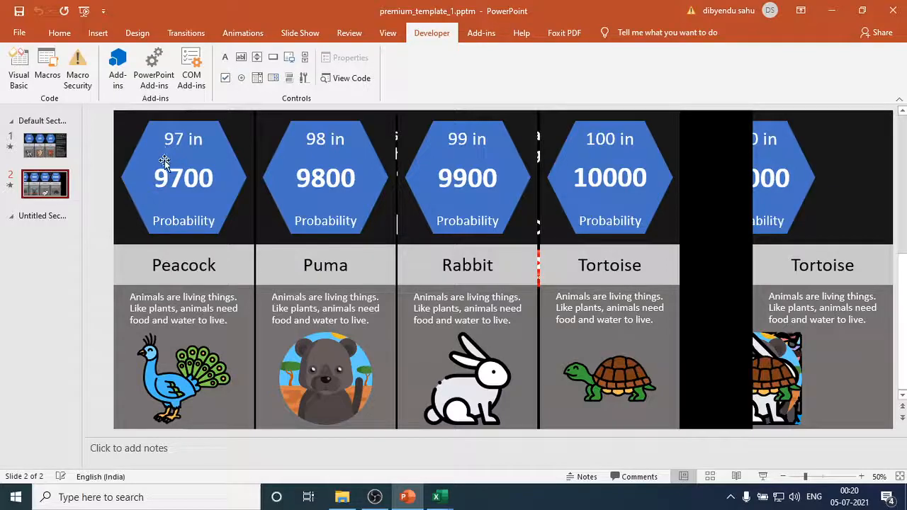
{"action": "mouse_move", "coordinate": [71, 192]}
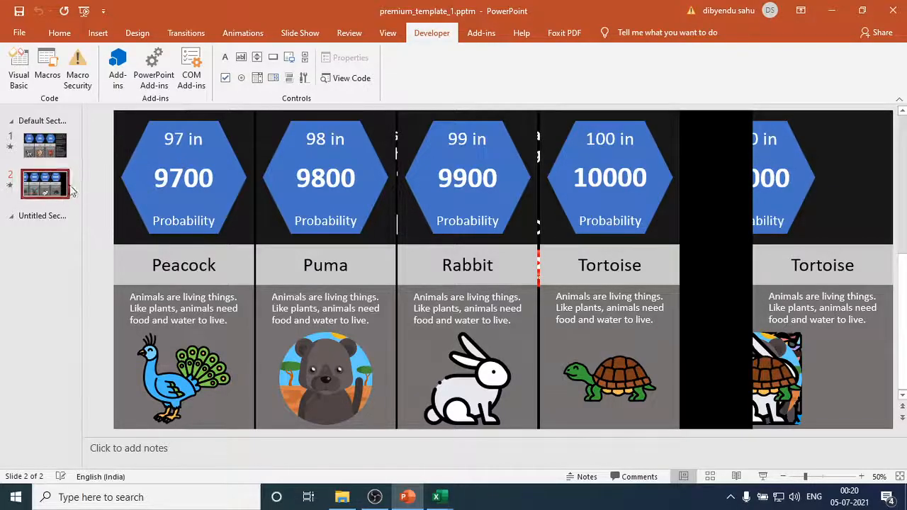
{"action": "mouse_move", "coordinate": [47, 68]}
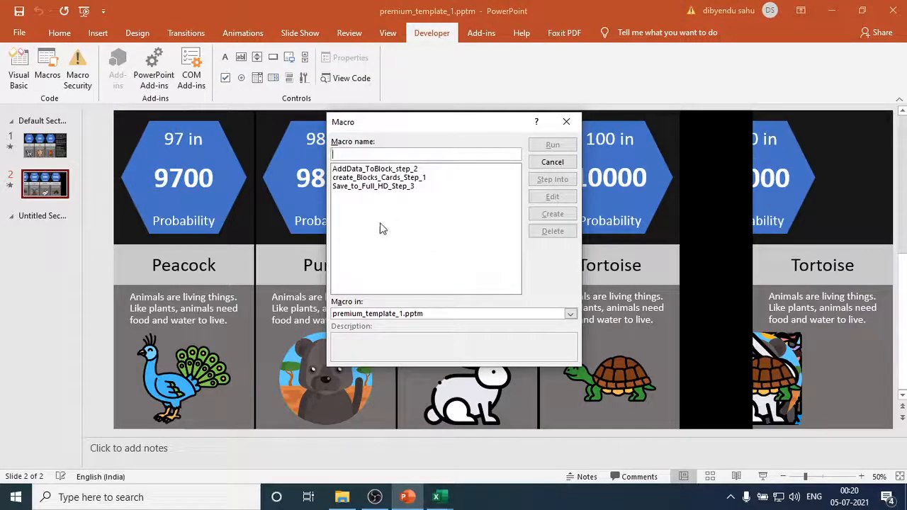
{"action": "mouse_move", "coordinate": [342, 186]}
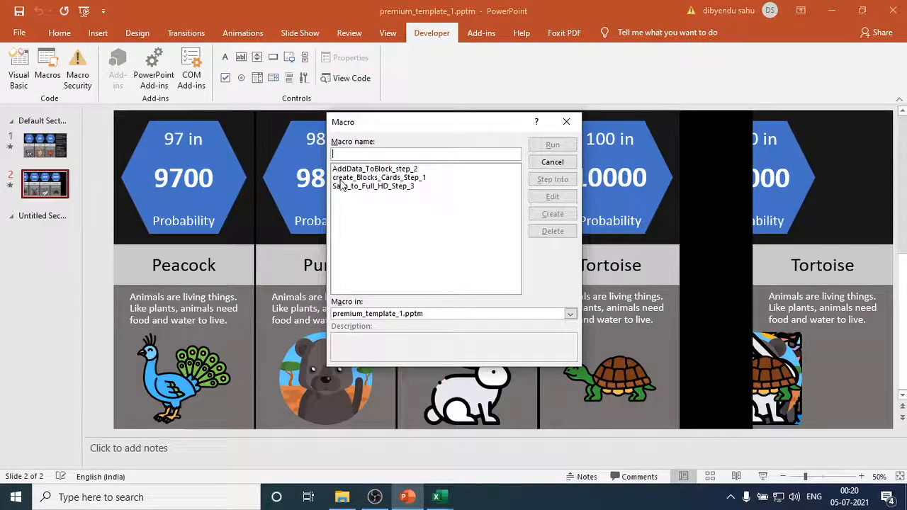
{"action": "left_click", "coordinate": [379, 177]}
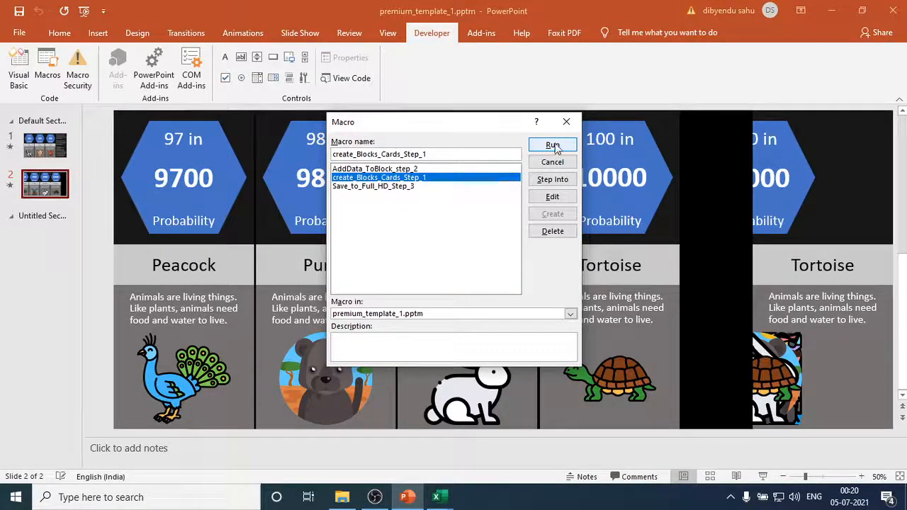
{"action": "left_click", "coordinate": [553, 145]}
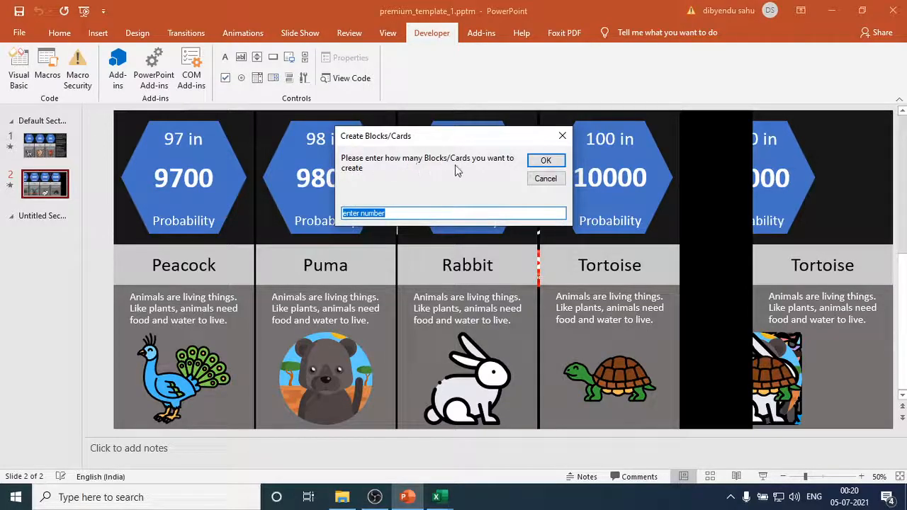
{"action": "mouse_move", "coordinate": [401, 205]}
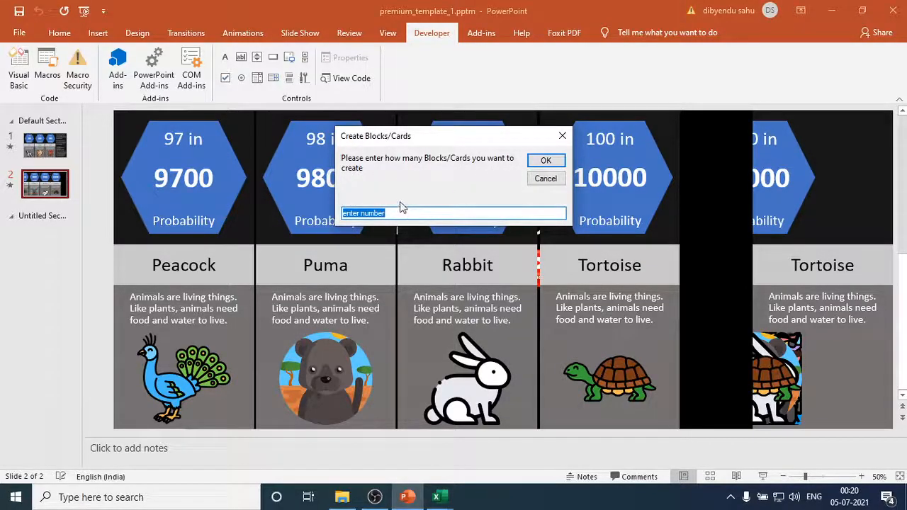
Step: Enter 11 as the card count and dismiss the 'Updated successfully' message
{"action": "type", "text": "11"}
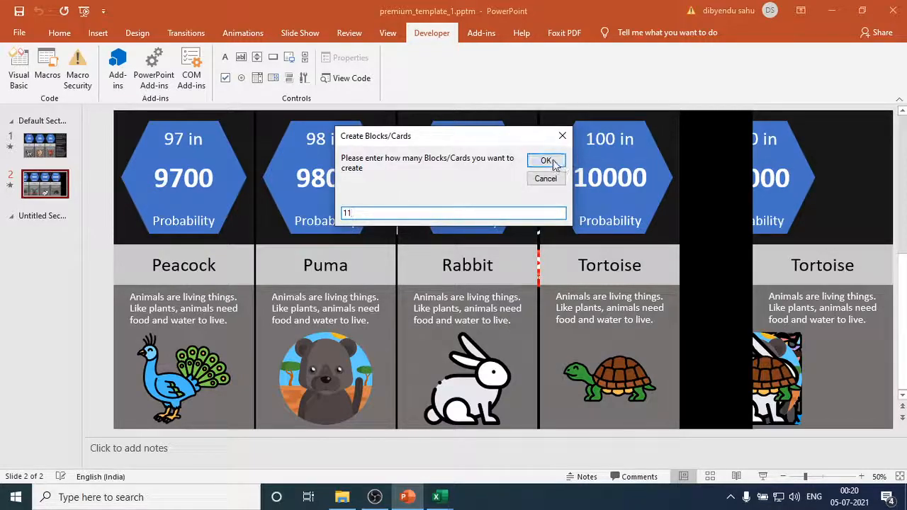
{"action": "left_click", "coordinate": [546, 160]}
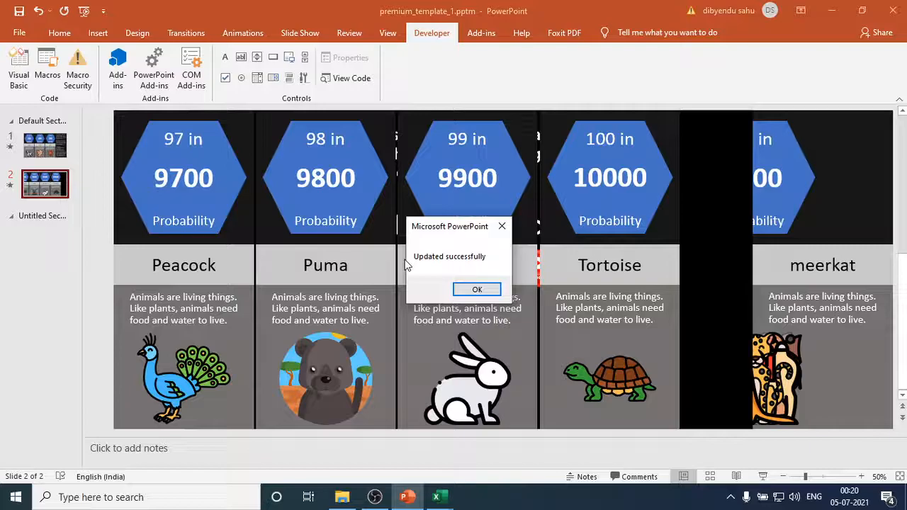
{"action": "mouse_move", "coordinate": [443, 254]}
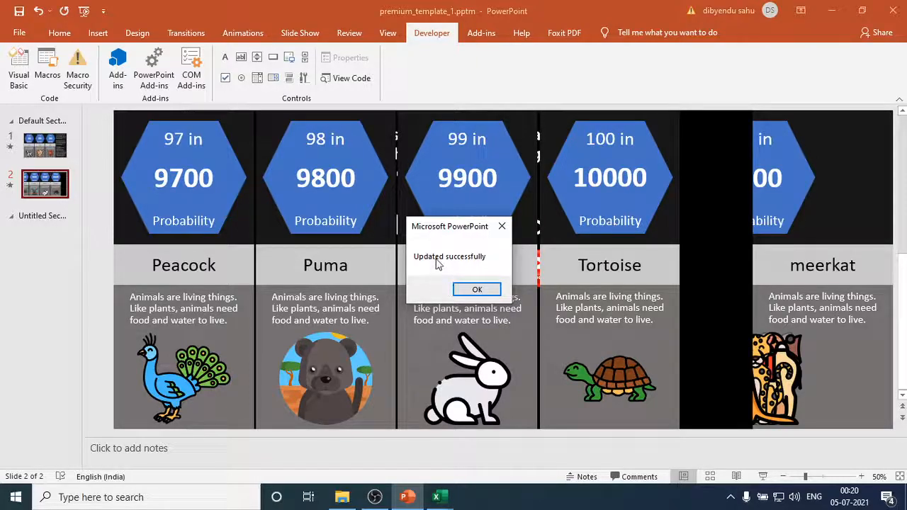
{"action": "mouse_move", "coordinate": [474, 267]}
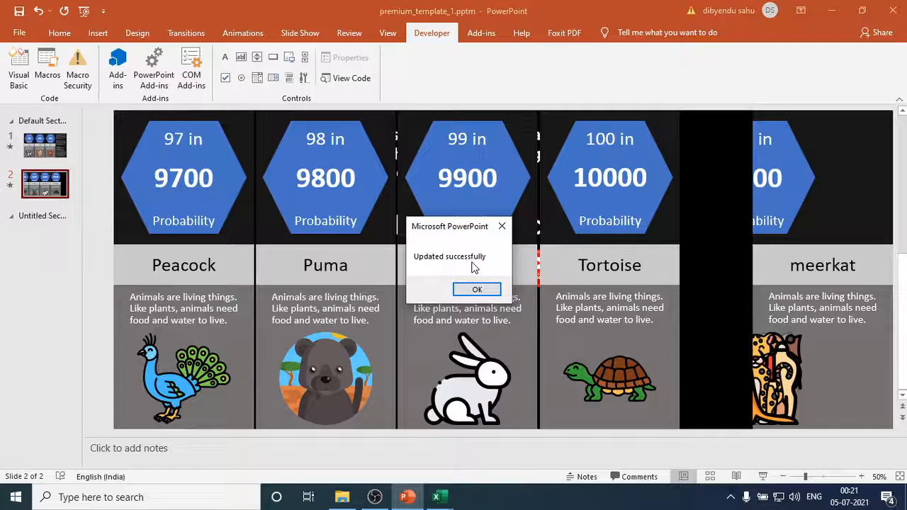
{"action": "mouse_move", "coordinate": [453, 278]}
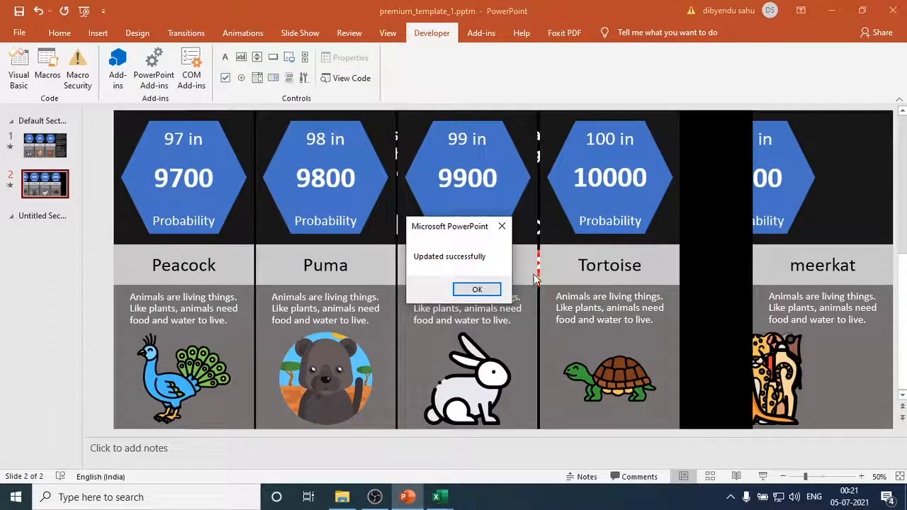
{"action": "left_click", "coordinate": [477, 289]}
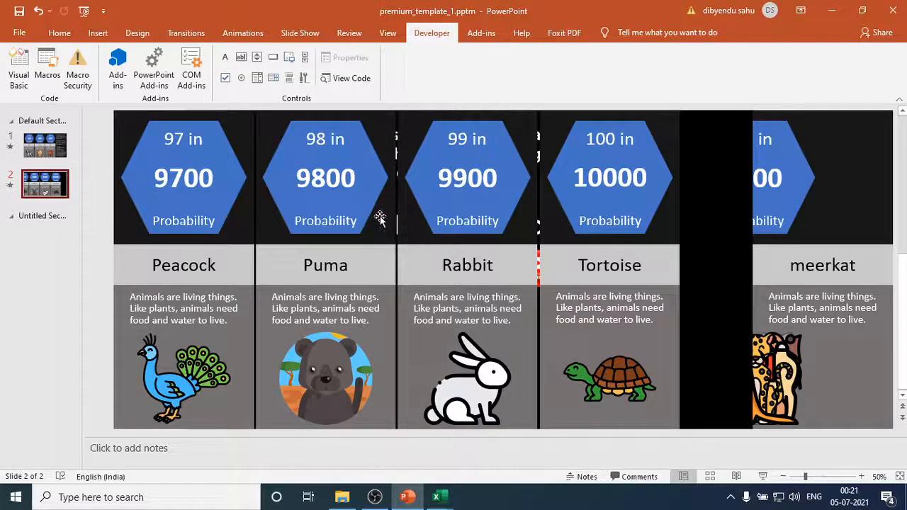
{"action": "mouse_move", "coordinate": [418, 92]}
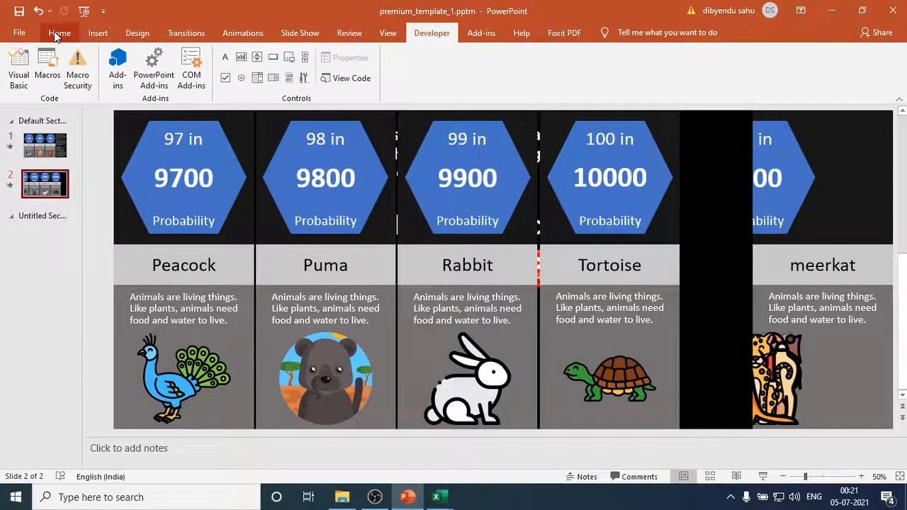
{"action": "left_click", "coordinate": [59, 32]}
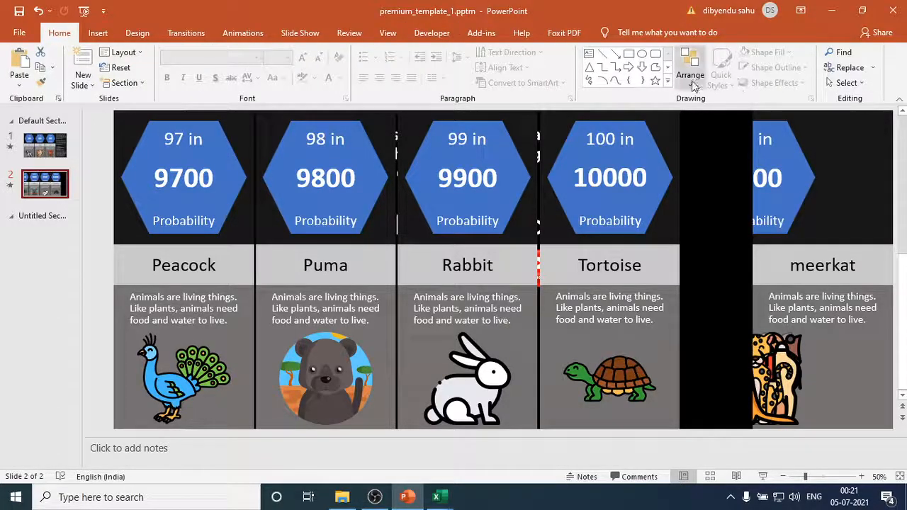
{"action": "left_click", "coordinate": [690, 64]}
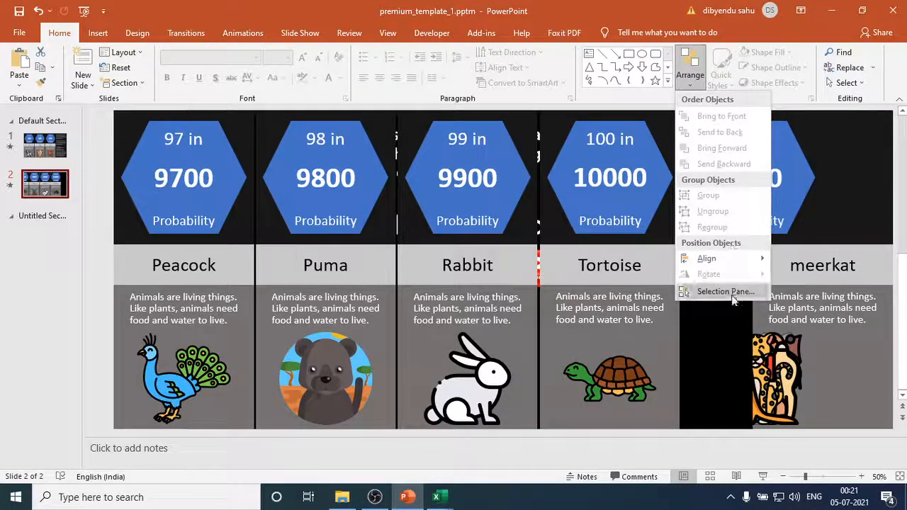
{"action": "left_click", "coordinate": [724, 291]}
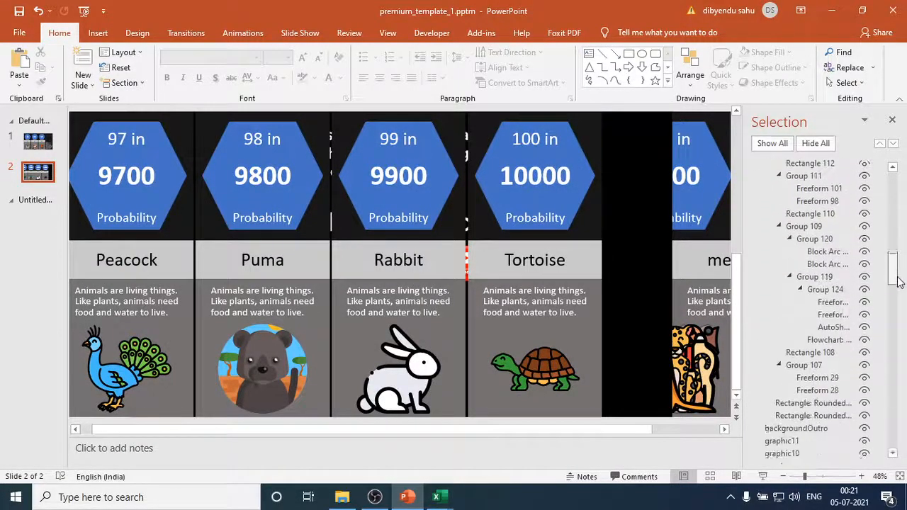
{"action": "scroll", "scroll_direction": "down", "scroll_amount": 3}
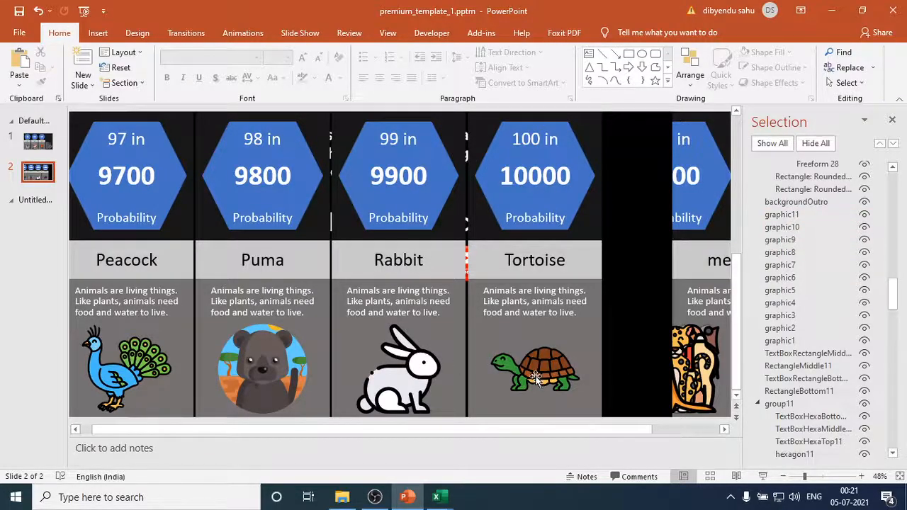
{"action": "mouse_move", "coordinate": [248, 376]}
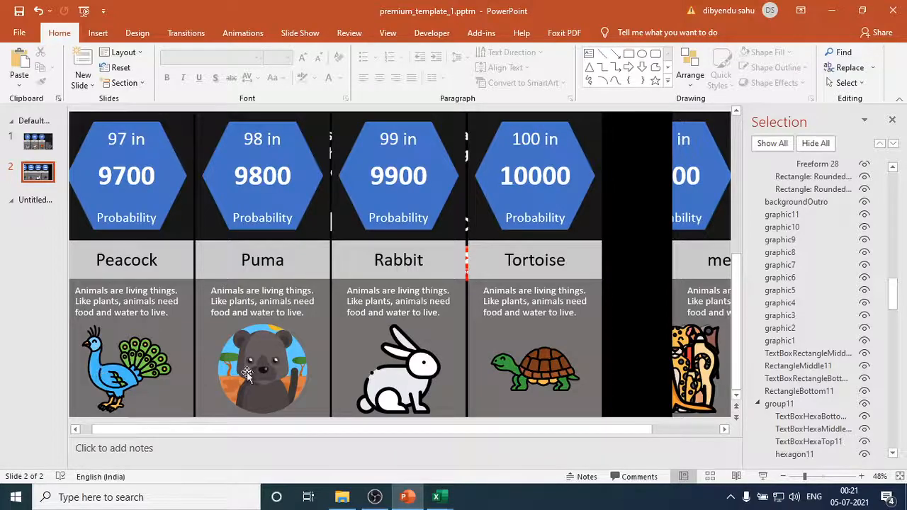
{"action": "mouse_move", "coordinate": [890, 381]}
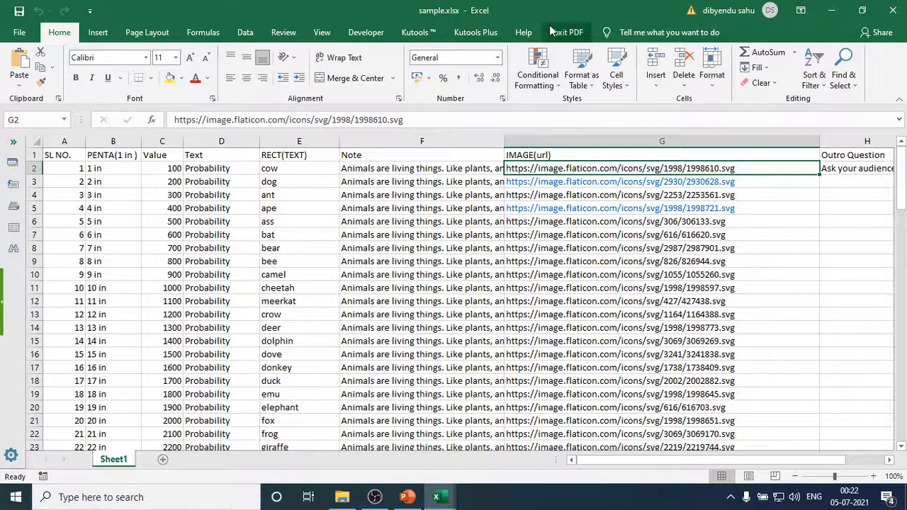
Step: Close the sample.xlsx Excel window
{"action": "left_click", "coordinate": [341, 497]}
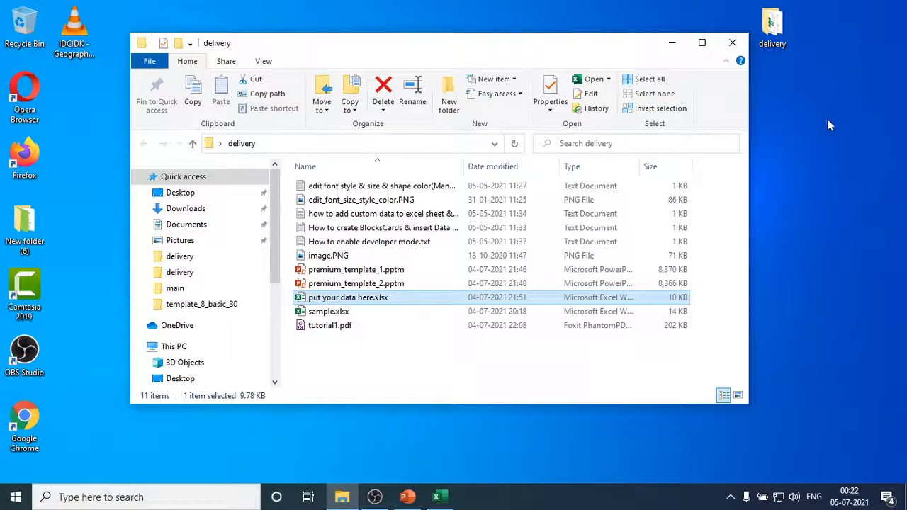
{"action": "mouse_move", "coordinate": [360, 301]}
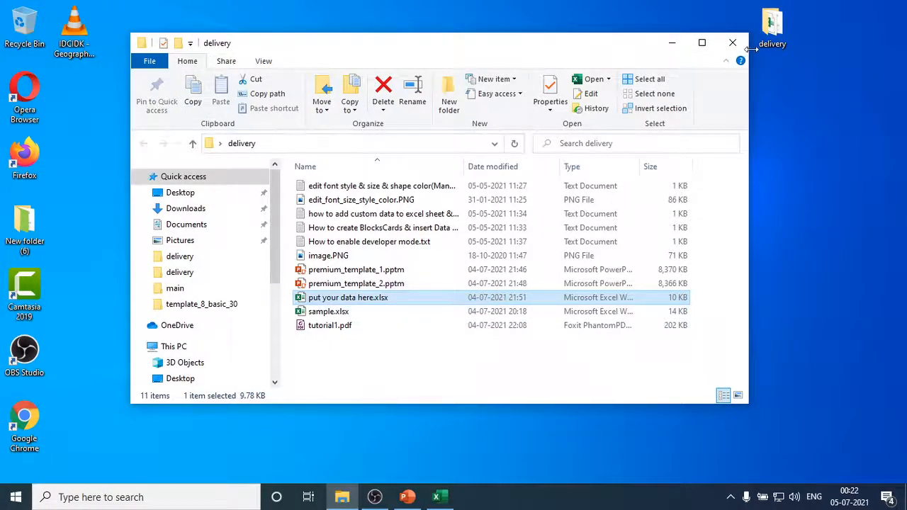
{"action": "mouse_move", "coordinate": [406, 496]}
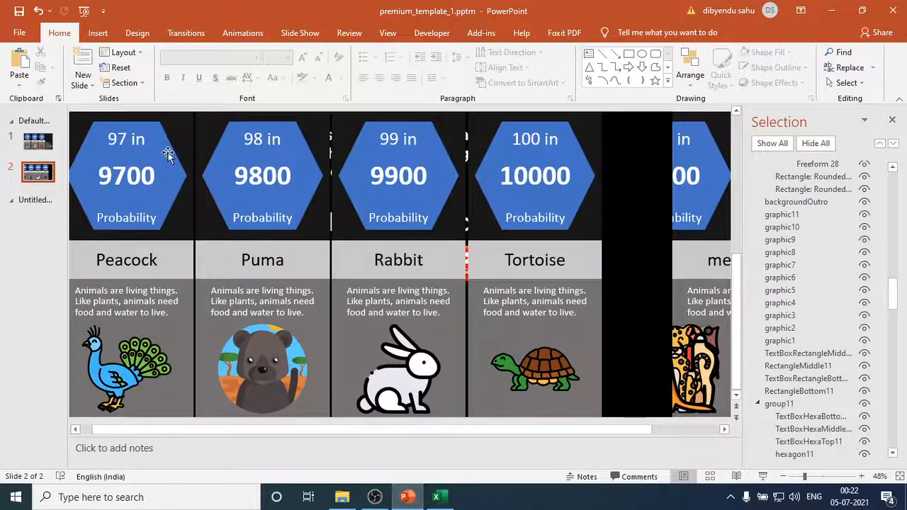
Step: Run AddData_ToBlock_step_2 for 11 blocks, confirming through to the file-selection prompt
{"action": "left_click", "coordinate": [431, 33]}
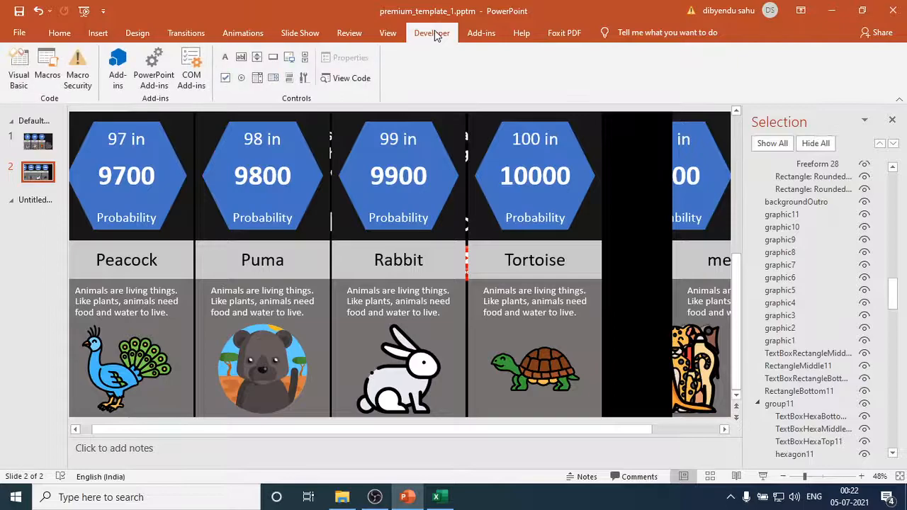
{"action": "left_click", "coordinate": [47, 67]}
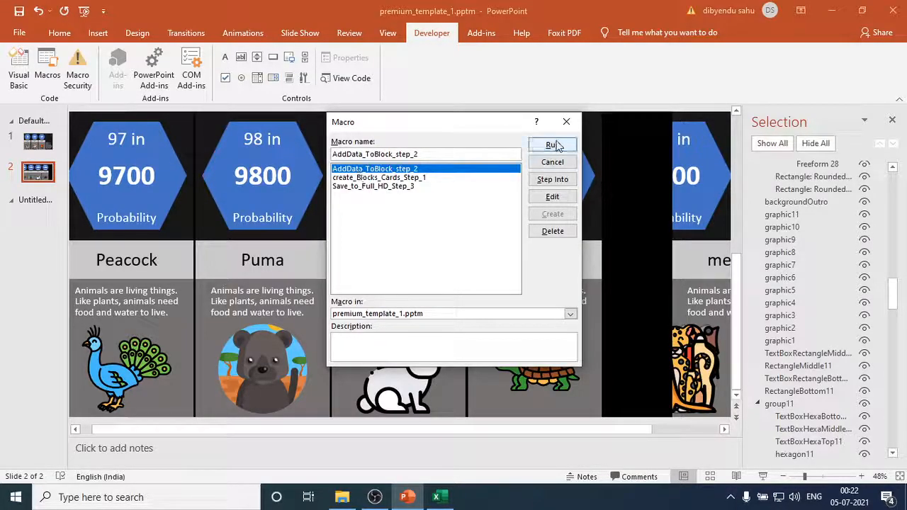
{"action": "left_click", "coordinate": [552, 144]}
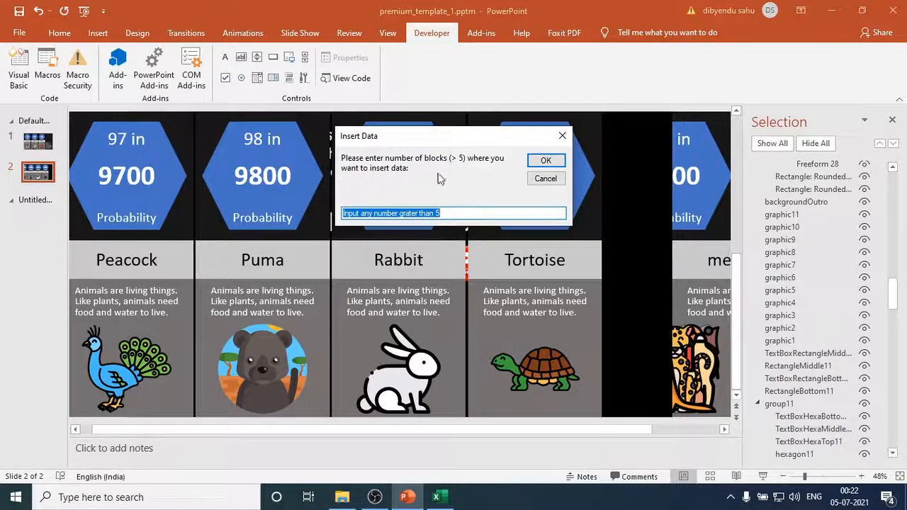
{"action": "mouse_move", "coordinate": [453, 187]}
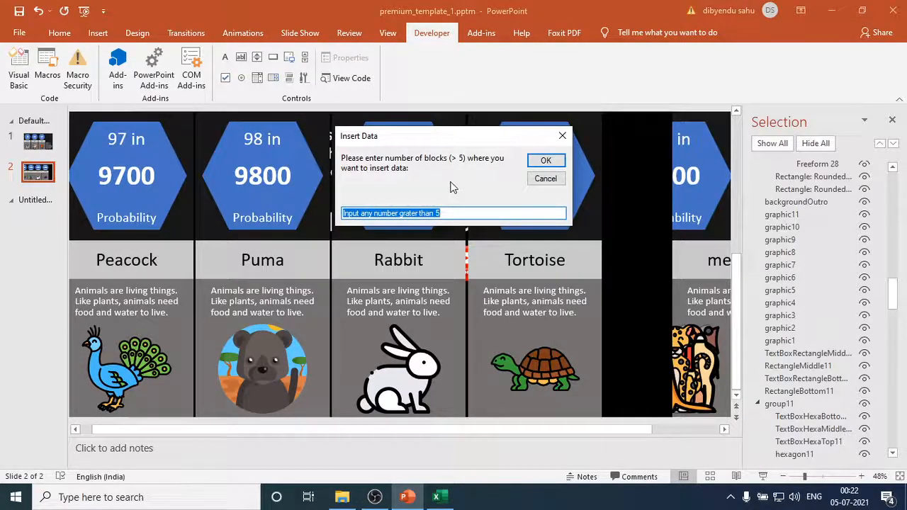
{"action": "type", "text": "11"}
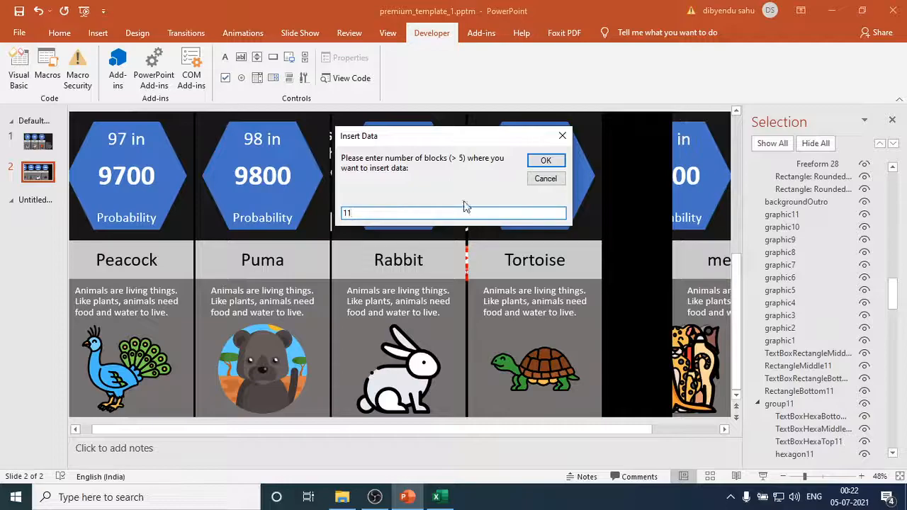
{"action": "left_click", "coordinate": [546, 161]}
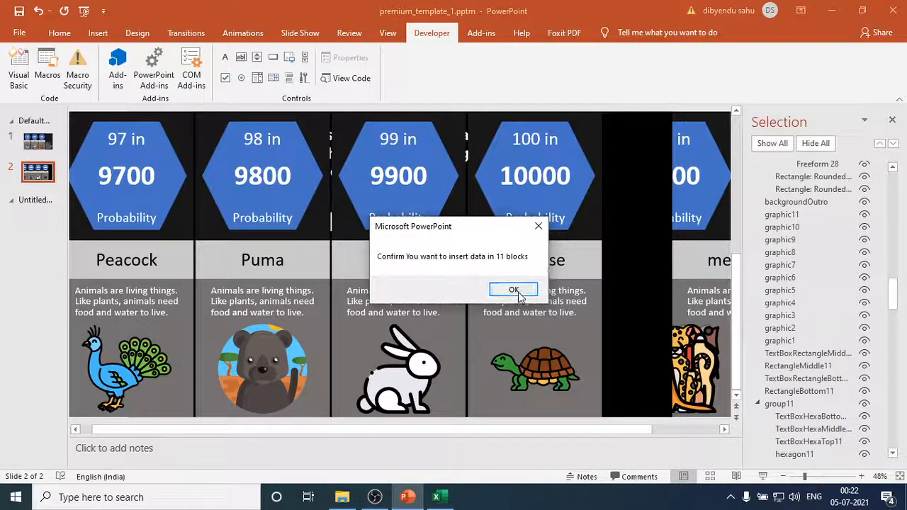
{"action": "left_click", "coordinate": [514, 290]}
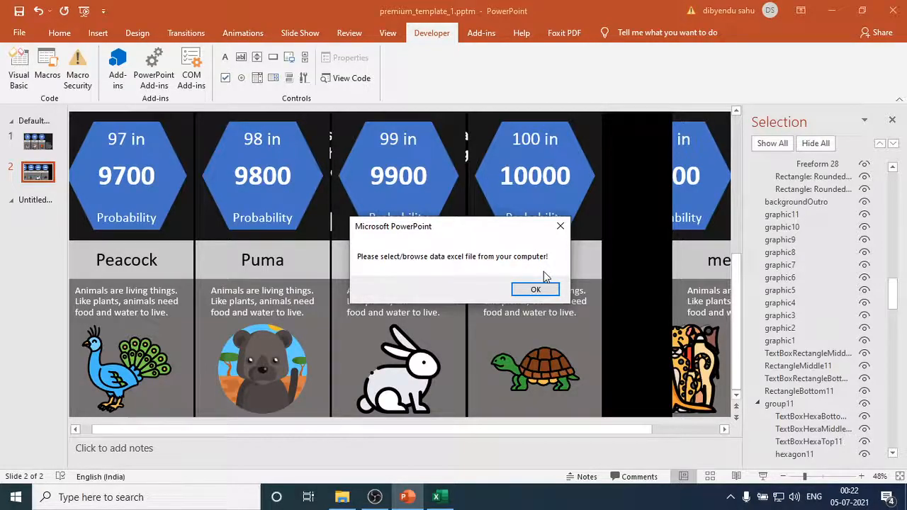
{"action": "left_click", "coordinate": [536, 289]}
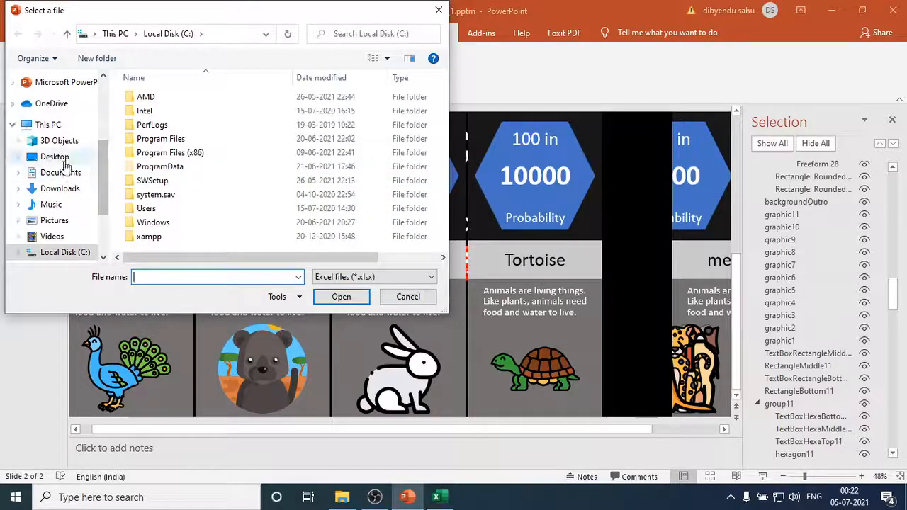
Step: Open sample.xlsx from Desktop > delivery in the Select a file dialog
{"action": "left_click", "coordinate": [55, 157]}
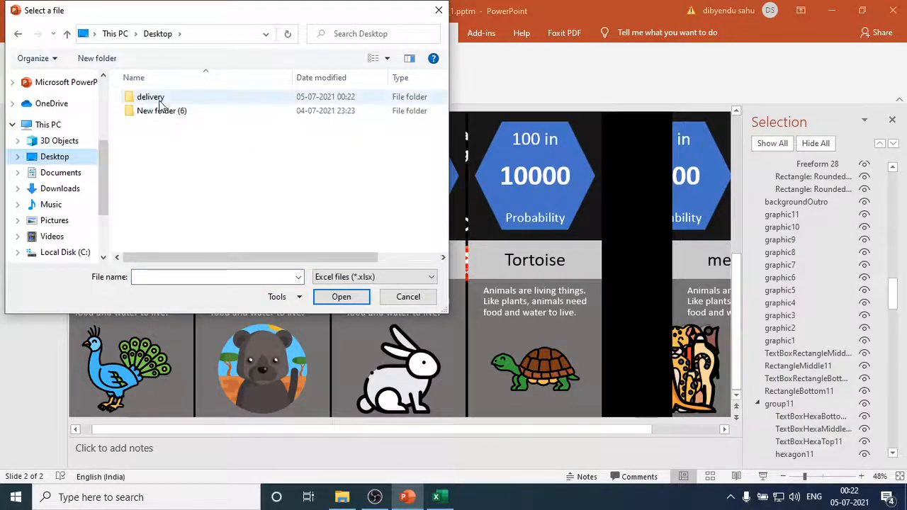
{"action": "double_click", "coordinate": [151, 97]}
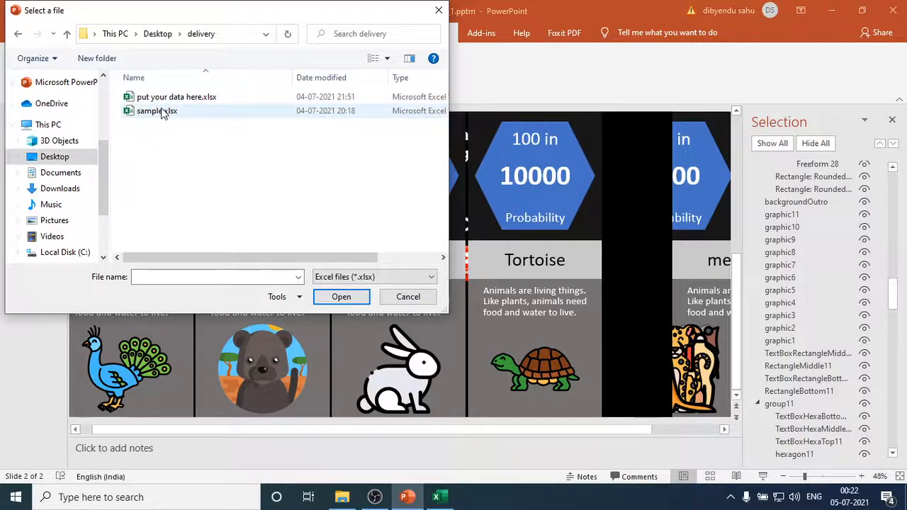
{"action": "mouse_move", "coordinate": [157, 111]}
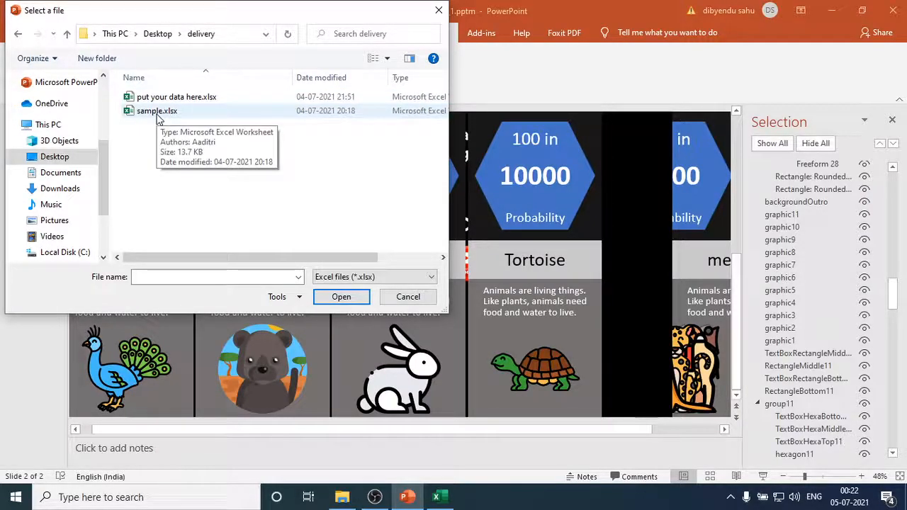
{"action": "left_click", "coordinate": [157, 110]}
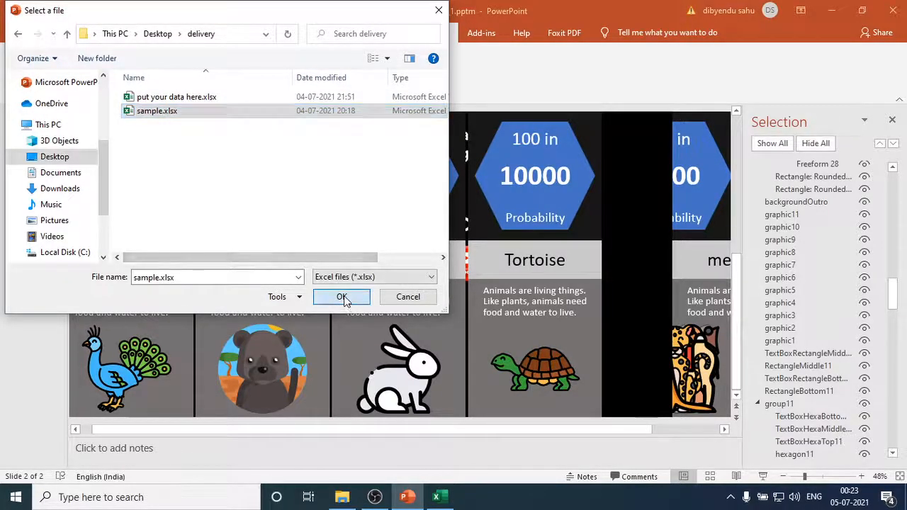
{"action": "left_click", "coordinate": [342, 297]}
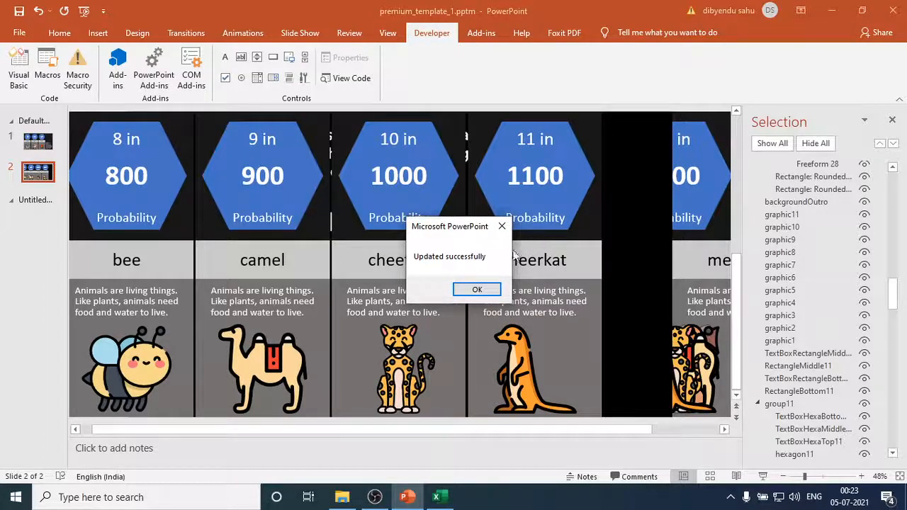
Step: Dismiss the 'Updated successfully' message and review the bee, camel, cheetah and meerkat cards
{"action": "left_click", "coordinate": [477, 289]}
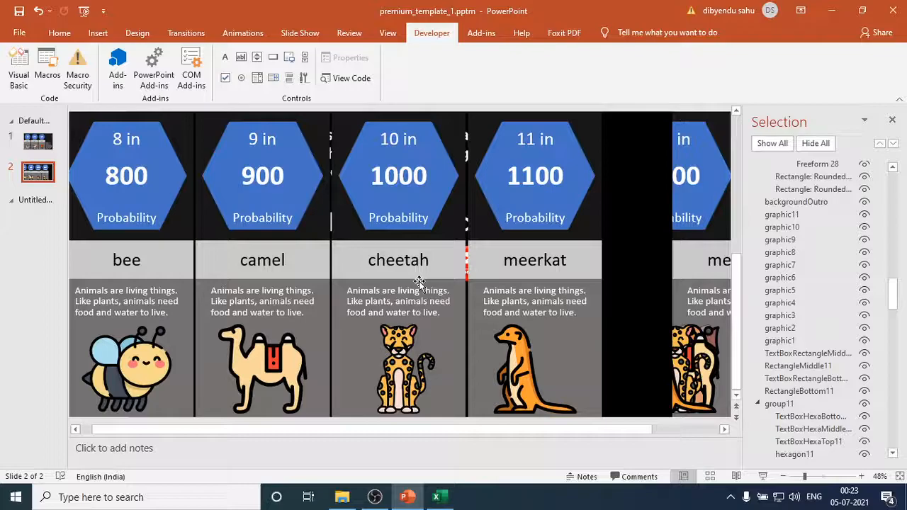
{"action": "mouse_move", "coordinate": [298, 248]}
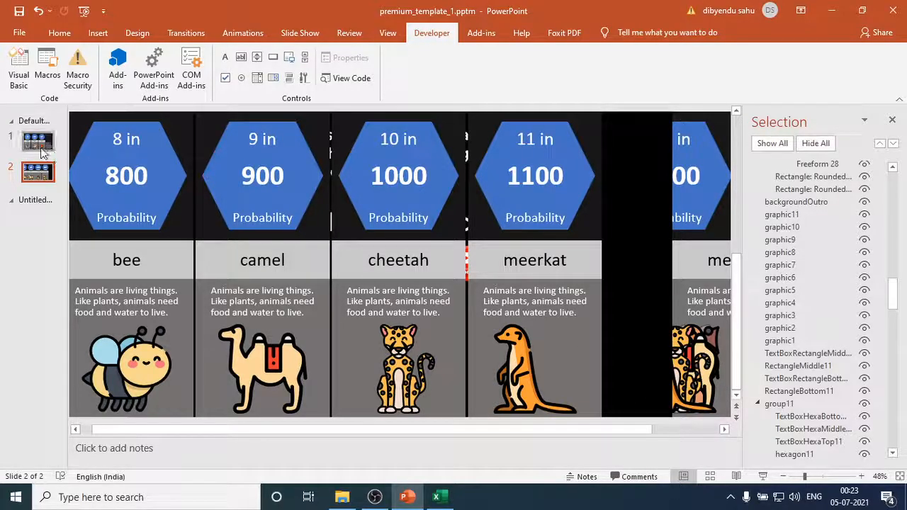
{"action": "left_click", "coordinate": [38, 141]}
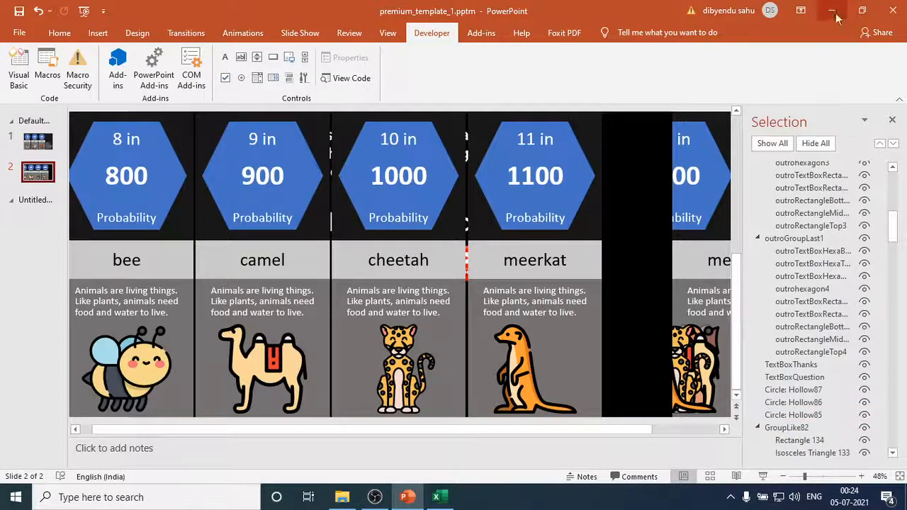
{"action": "left_click", "coordinate": [834, 10]}
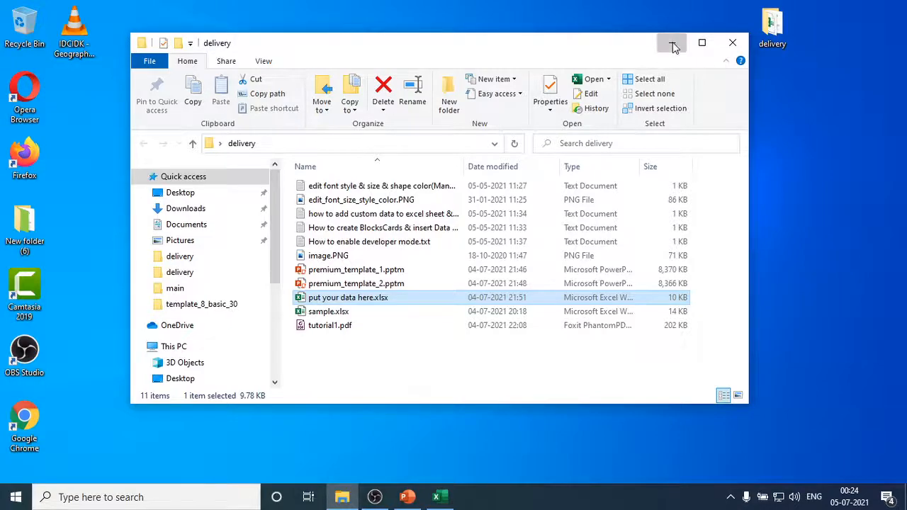
{"action": "left_click", "coordinate": [671, 42]}
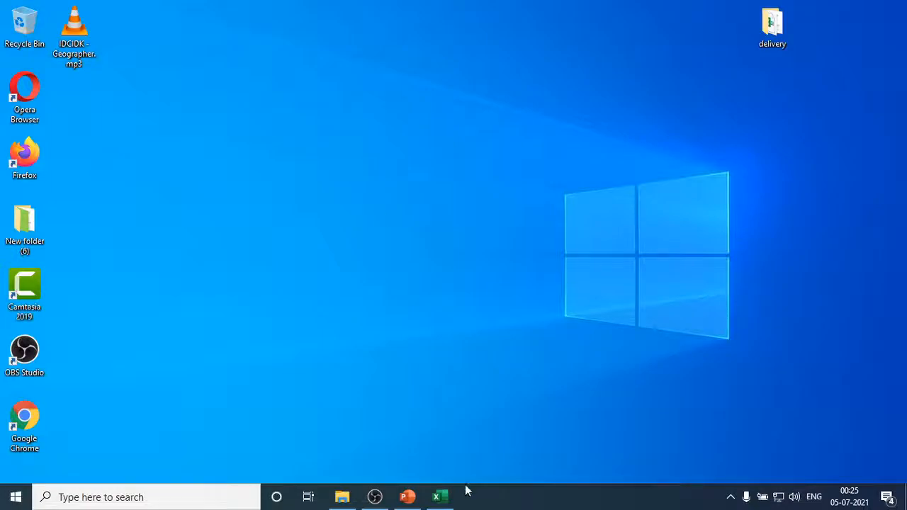
{"action": "mouse_move", "coordinate": [407, 496]}
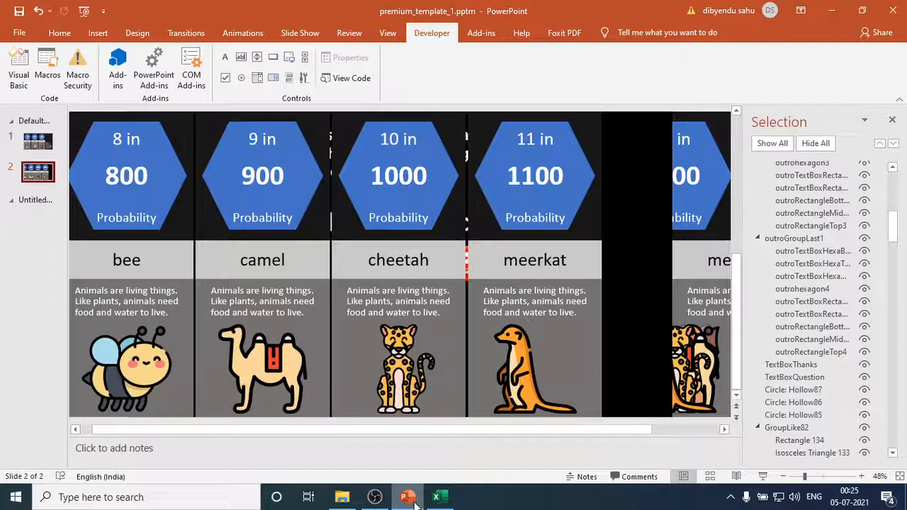
{"action": "mouse_move", "coordinate": [137, 32]}
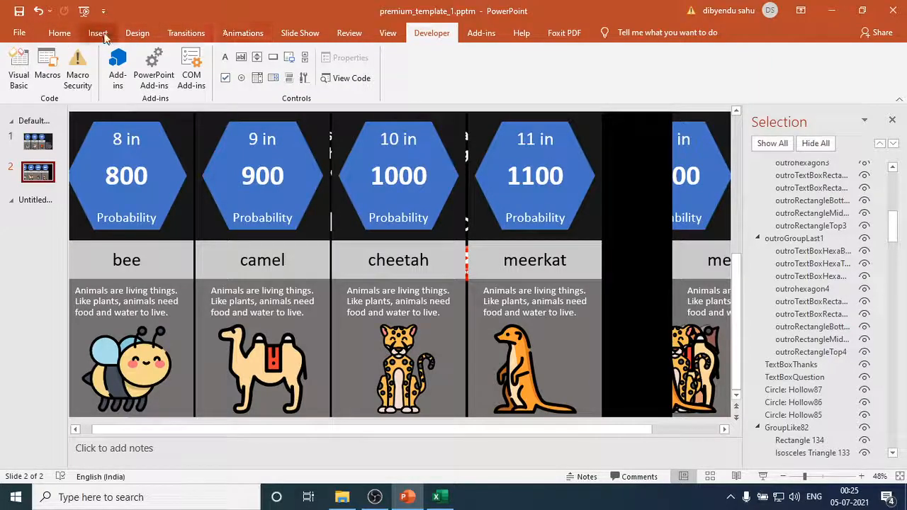
Step: Insert IDCIDK - Geographer.mp3 from the Desktop using Audio on My PC
{"action": "left_click", "coordinate": [97, 32]}
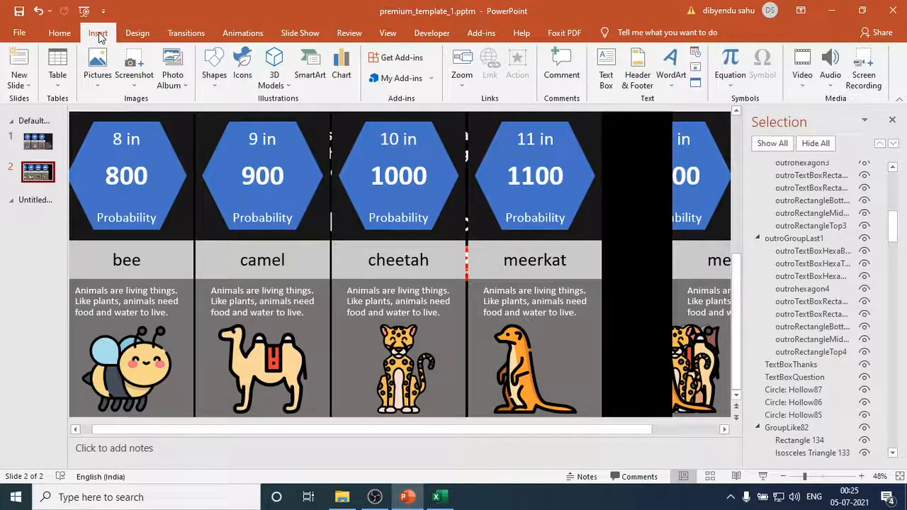
{"action": "left_click", "coordinate": [784, 476]}
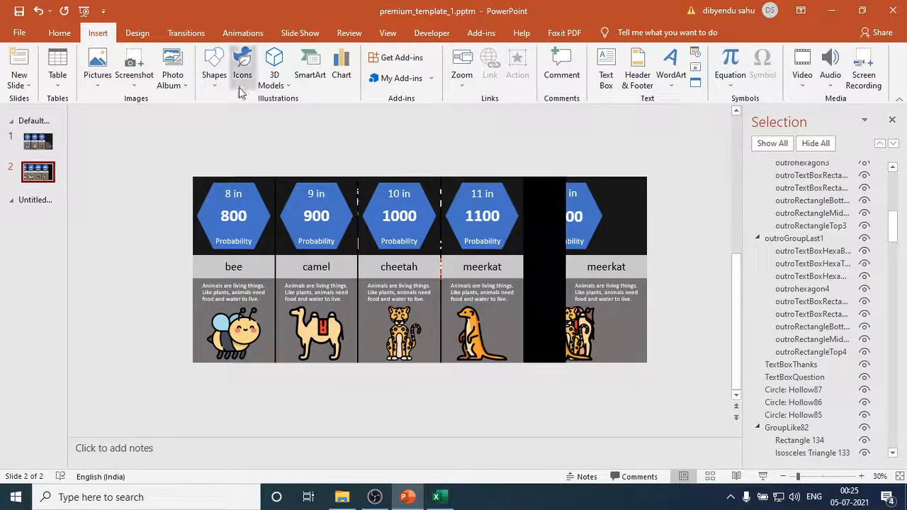
{"action": "left_click", "coordinate": [830, 64]}
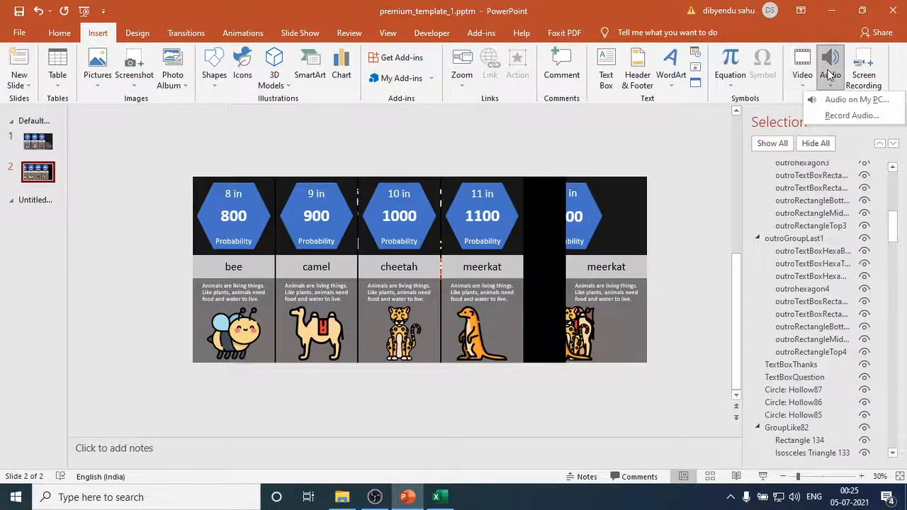
{"action": "left_click", "coordinate": [852, 99]}
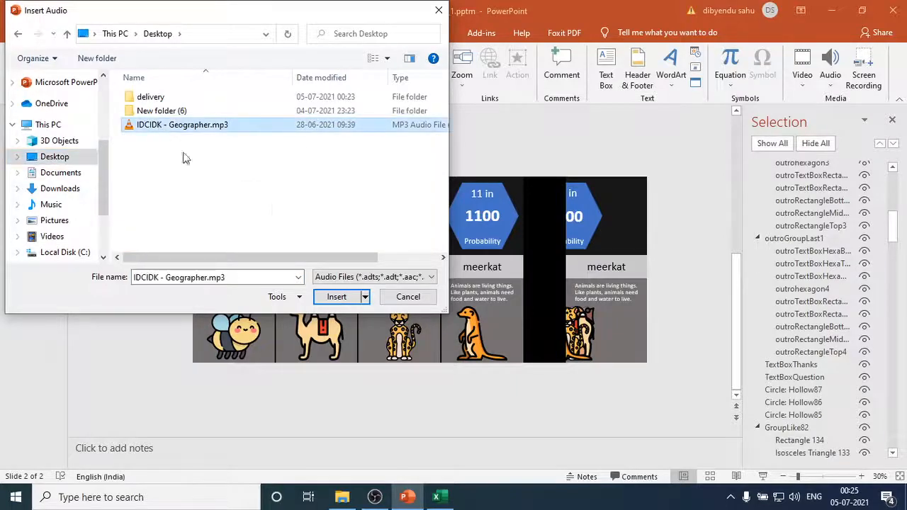
{"action": "left_click", "coordinate": [336, 297]}
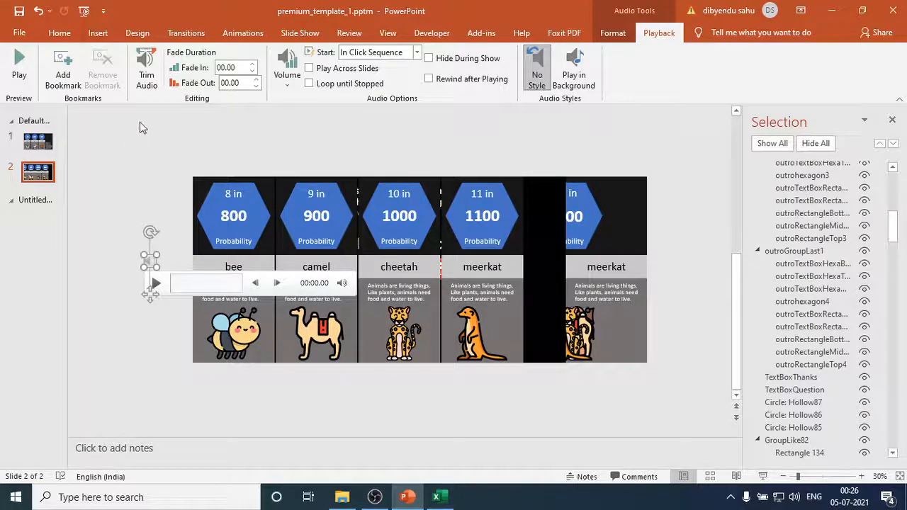
Step: Trim the Geographer audio clip's end time to 00:31.800
{"action": "left_click", "coordinate": [146, 68]}
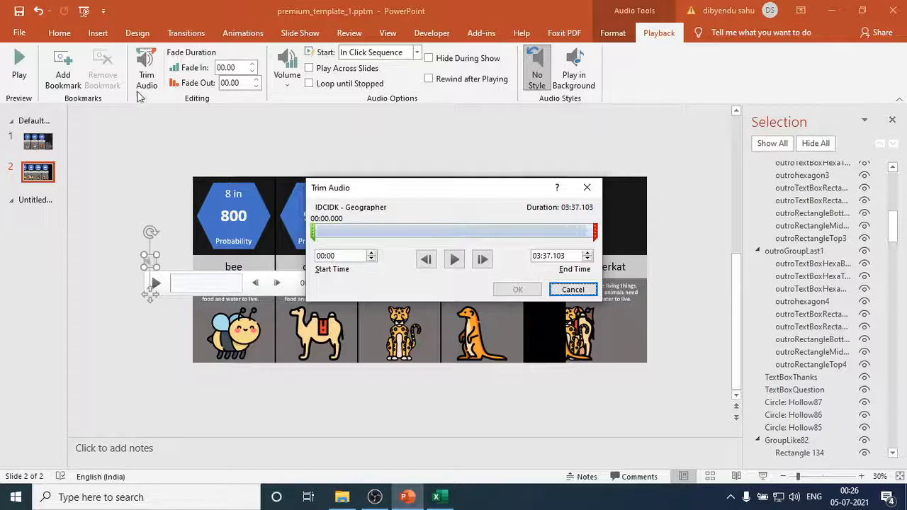
{"action": "left_click", "coordinate": [37, 141]}
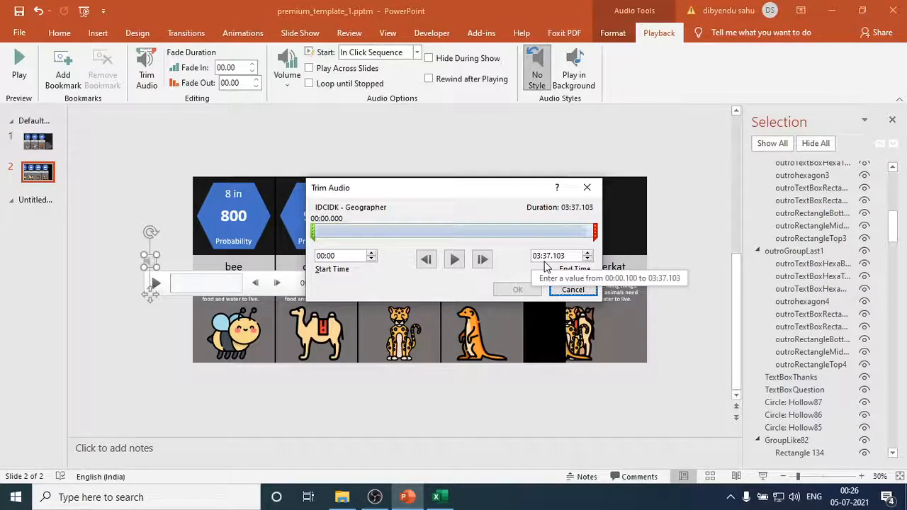
{"action": "mouse_move", "coordinate": [667, 283]}
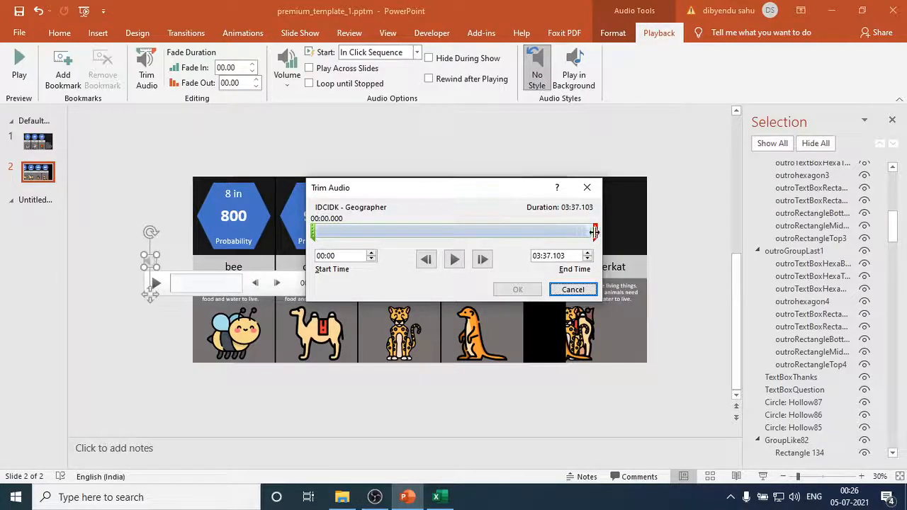
{"action": "left_click_drag", "start_coordinate": [594, 232], "coordinate": [445, 232]}
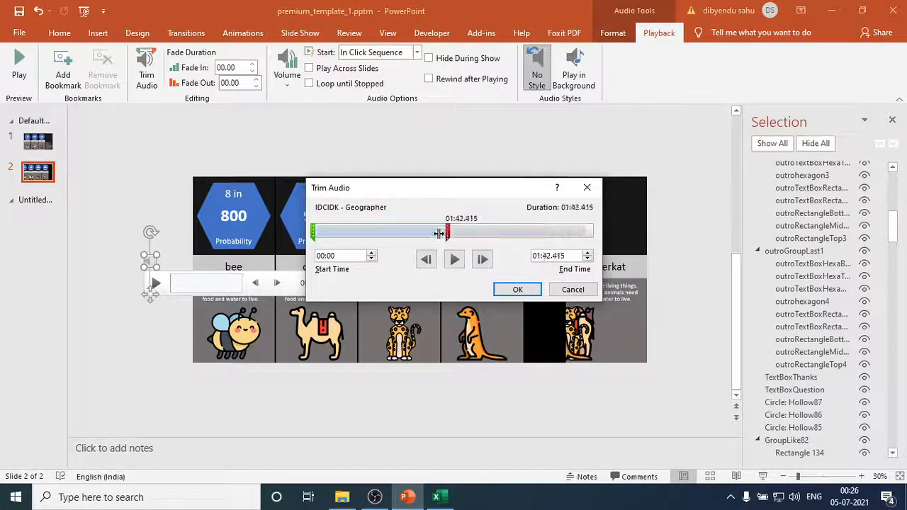
{"action": "left_click_drag", "start_coordinate": [446, 232], "coordinate": [363, 233]}
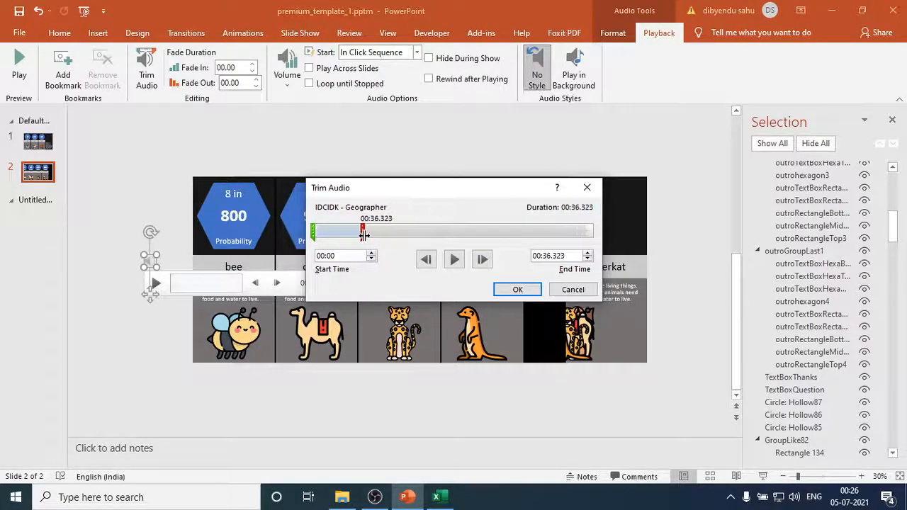
{"action": "left_click_drag", "start_coordinate": [365, 231], "coordinate": [357, 232]}
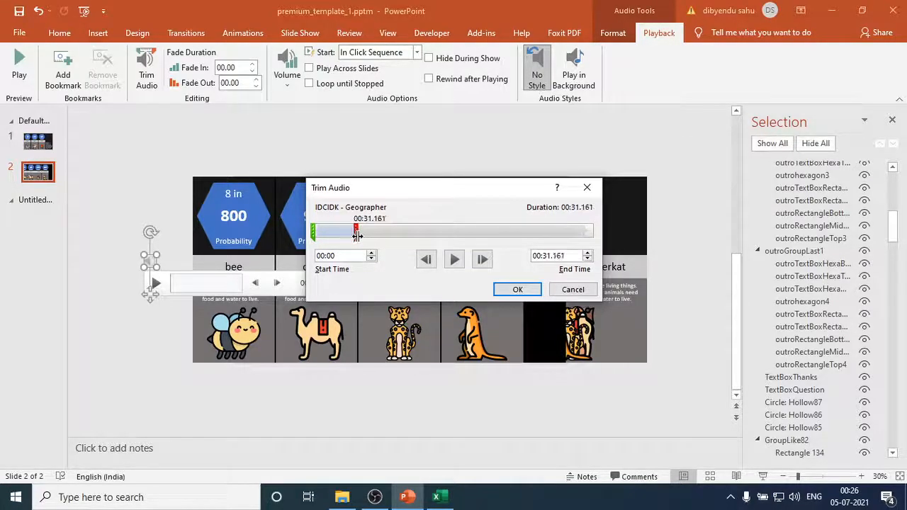
{"action": "left_click", "coordinate": [588, 253]}
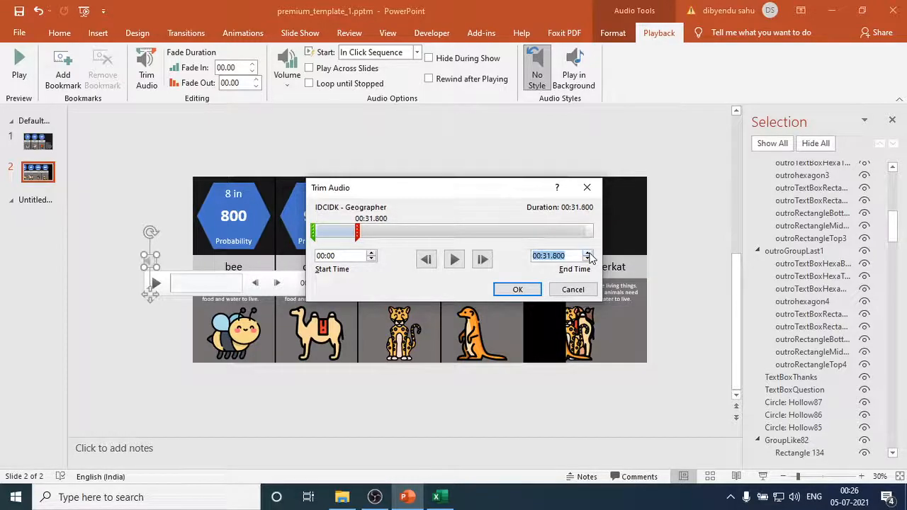
{"action": "left_click", "coordinate": [587, 252]}
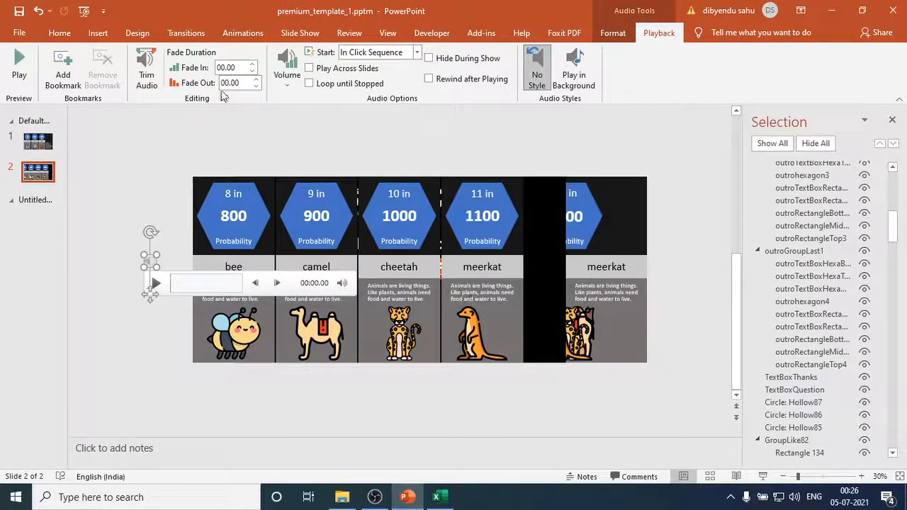
Step: Give the audio 07.00 fade in and fade out, automatic start, and play across slides
{"action": "left_click", "coordinate": [254, 64]}
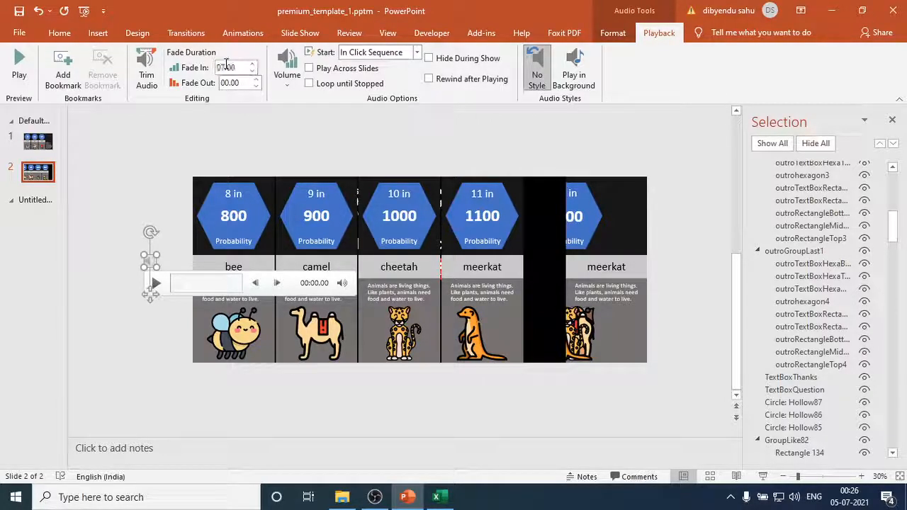
{"action": "left_click", "coordinate": [234, 83]}
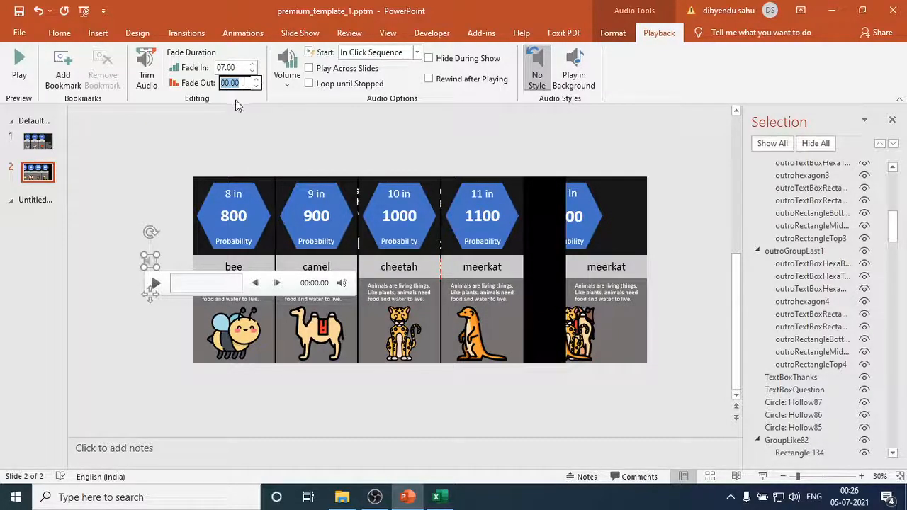
{"action": "type", "text": "07.00"}
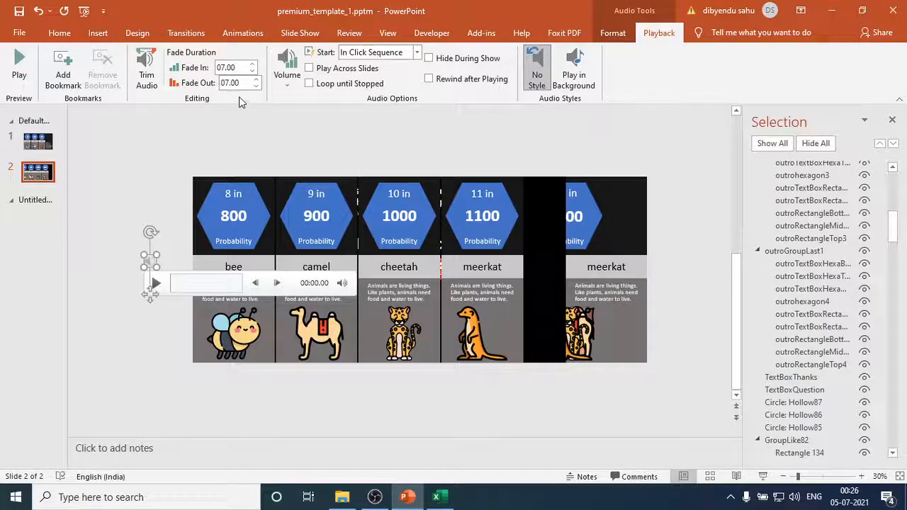
{"action": "left_click", "coordinate": [287, 67]}
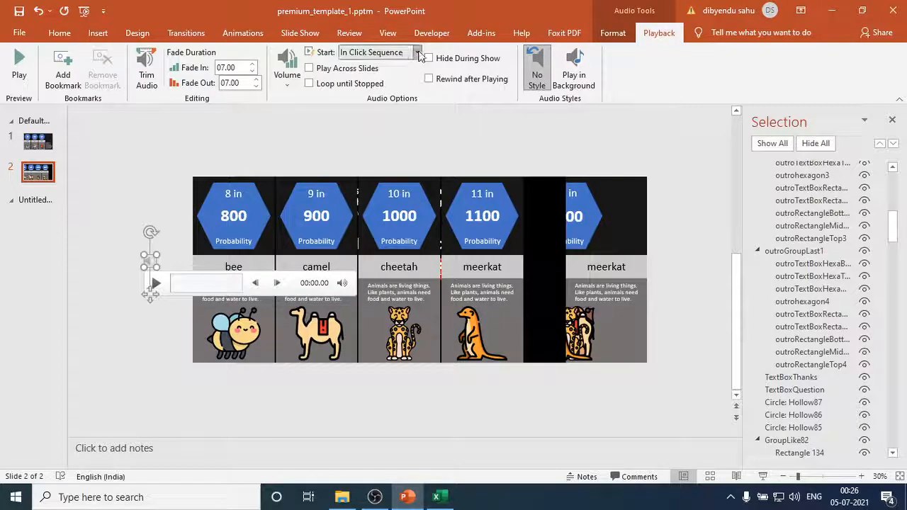
{"action": "left_click", "coordinate": [379, 52]}
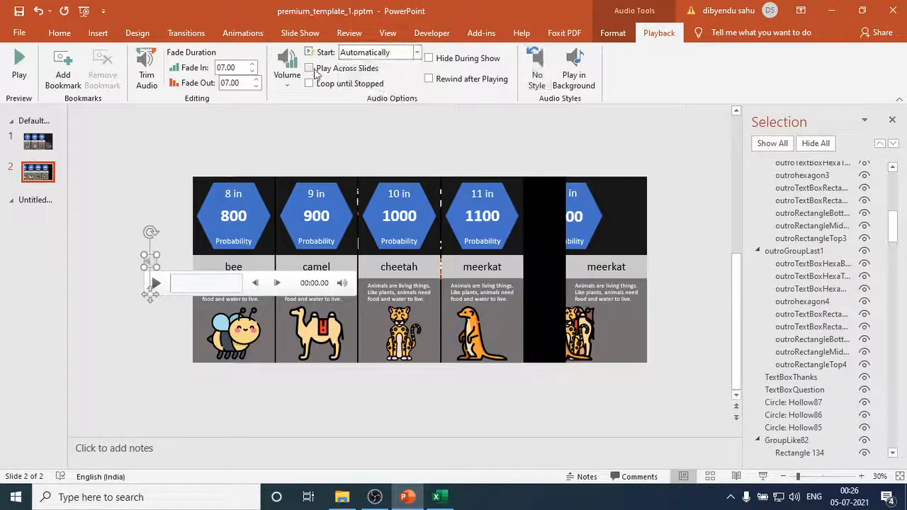
{"action": "left_click", "coordinate": [309, 67]}
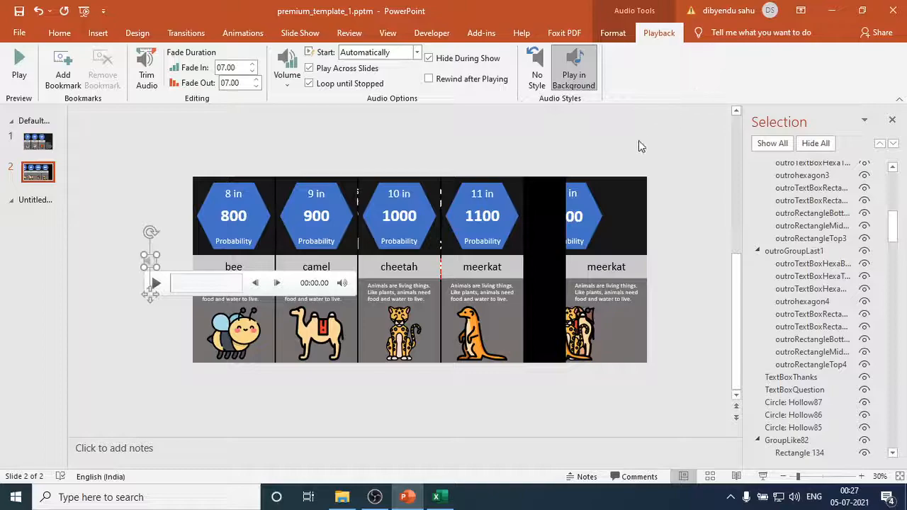
{"action": "mouse_move", "coordinate": [631, 99]}
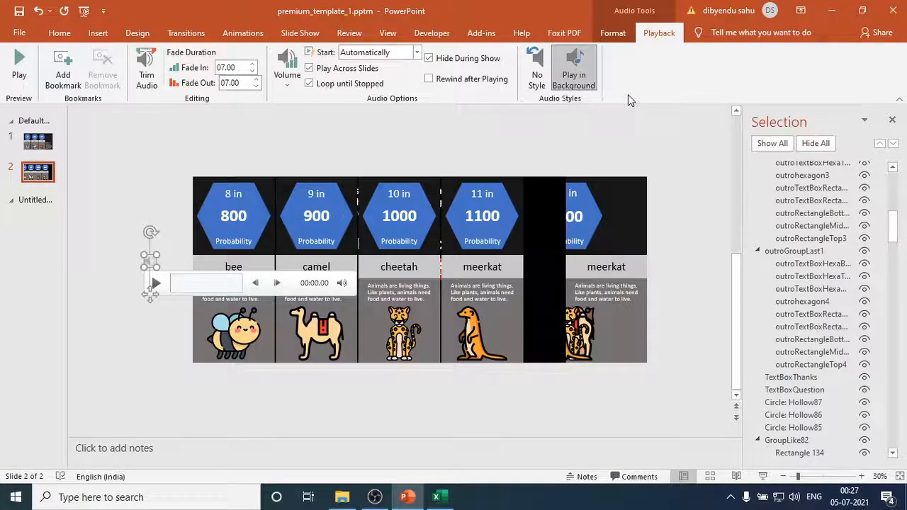
{"action": "mouse_move", "coordinate": [354, 97]}
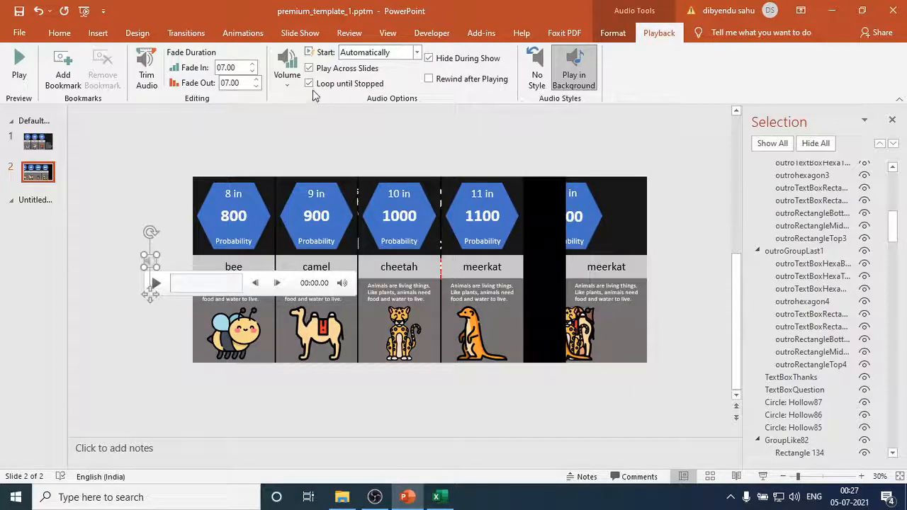
{"action": "mouse_move", "coordinate": [310, 83]}
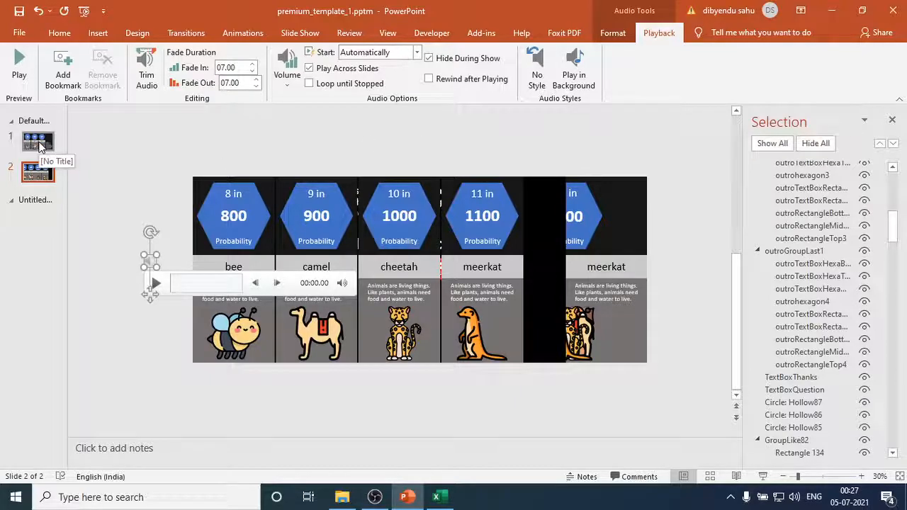
{"action": "left_click", "coordinate": [38, 141]}
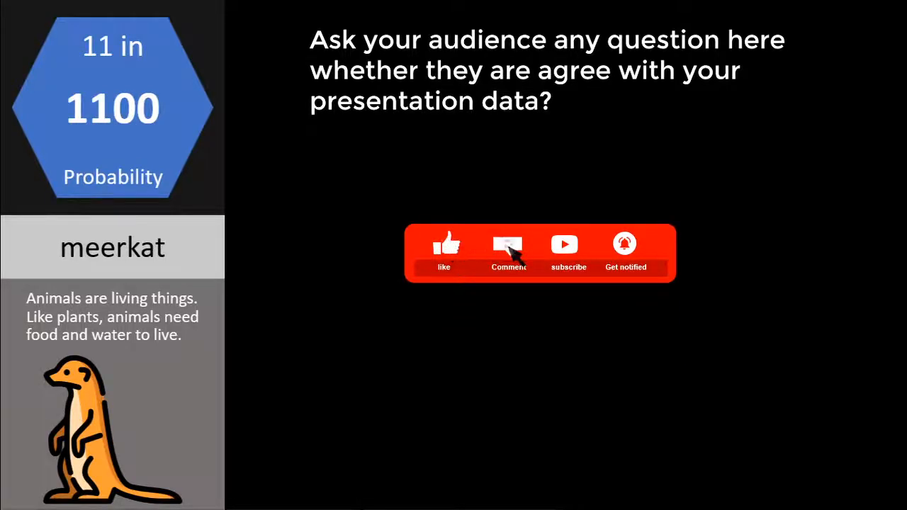
{"action": "mouse_move", "coordinate": [626, 249]}
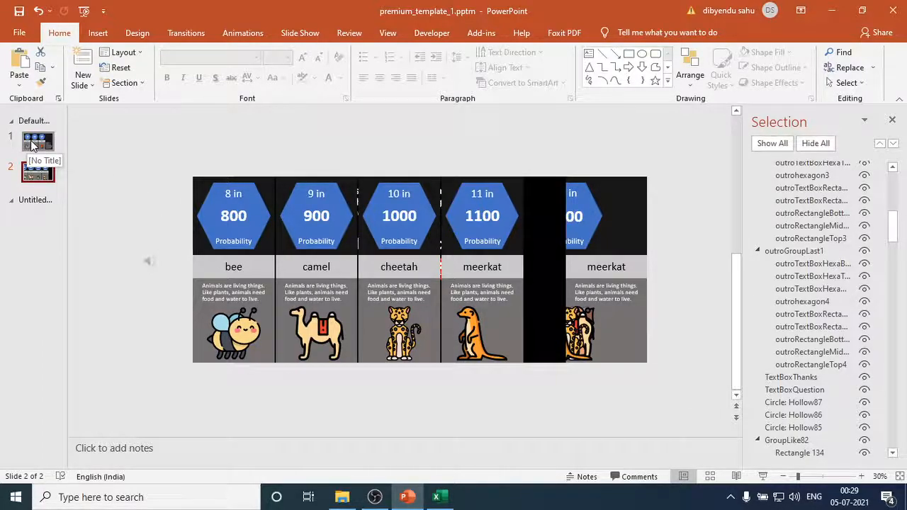
{"action": "left_click", "coordinate": [37, 141]}
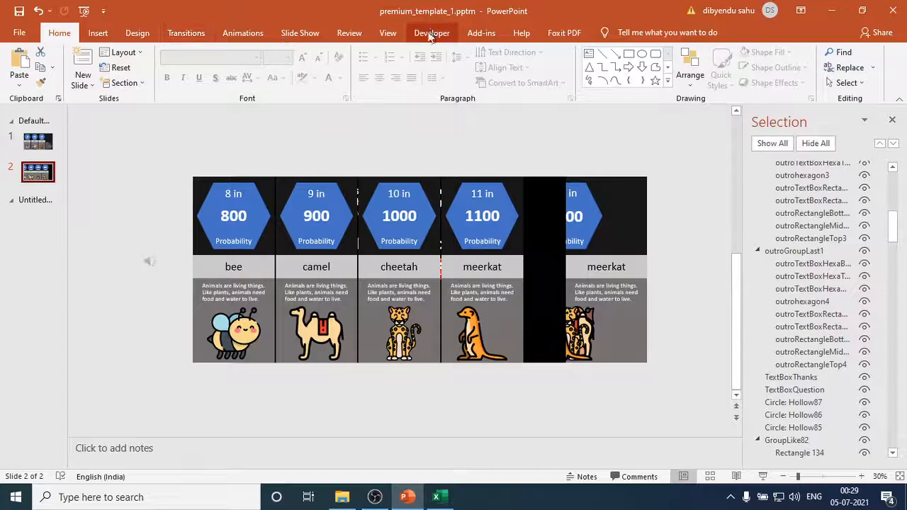
Step: Select the Save_to_Full_HD_Step_3 macro from the Developer macro list
{"action": "left_click", "coordinate": [432, 32]}
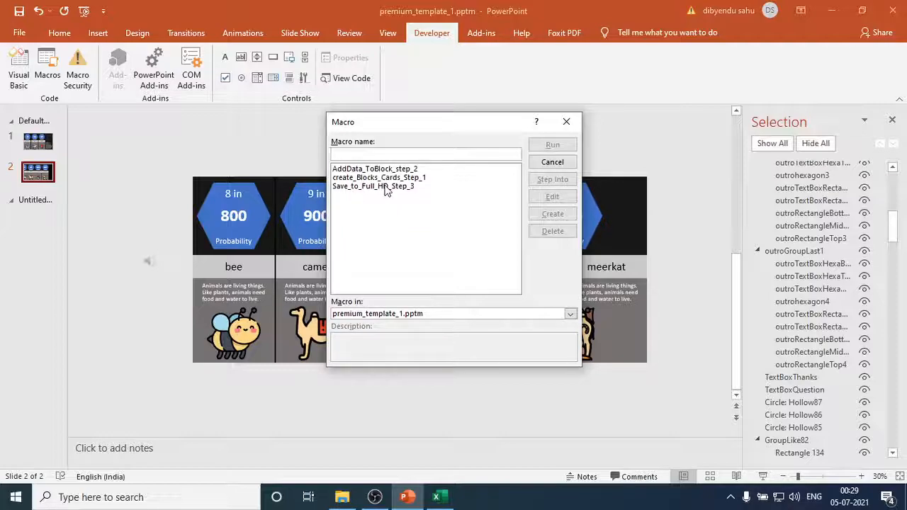
{"action": "left_click", "coordinate": [373, 187]}
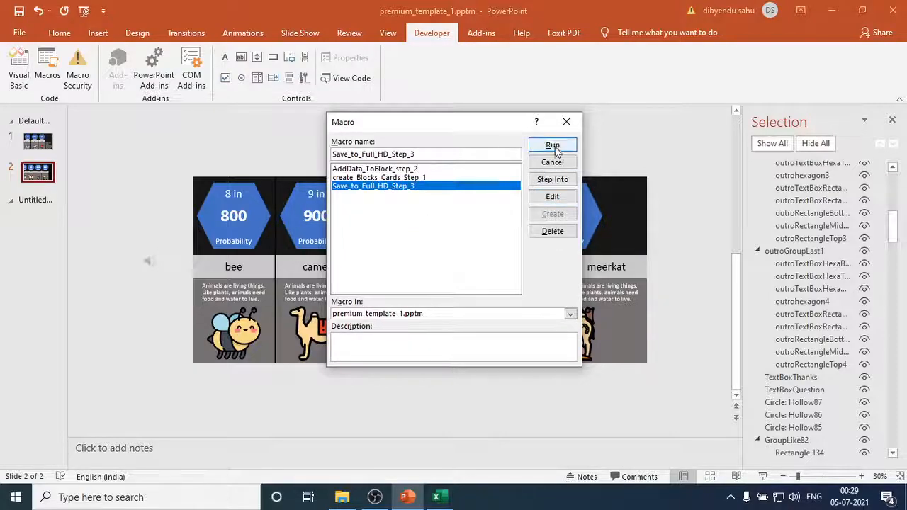
Step: Run Save_to_Full_HD_Step_3 and begin entering the title 'cus'
{"action": "left_click", "coordinate": [552, 146]}
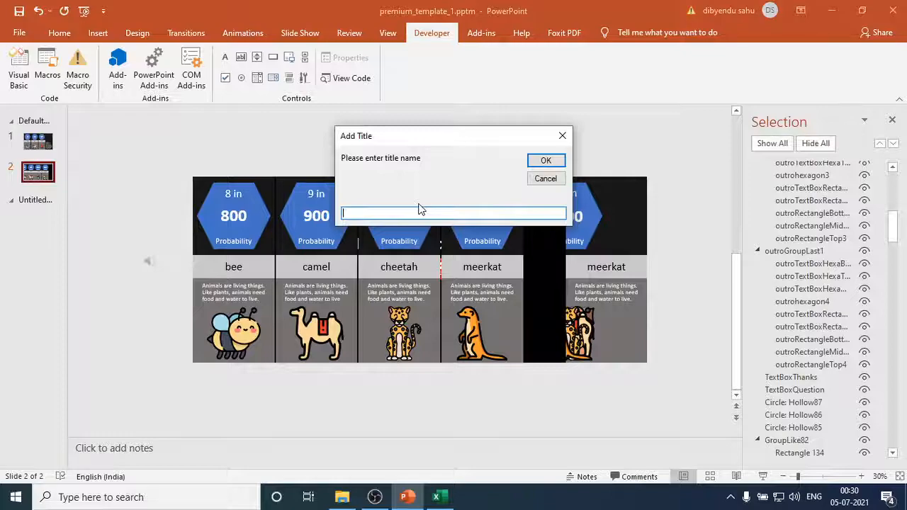
{"action": "type", "text": "cus"}
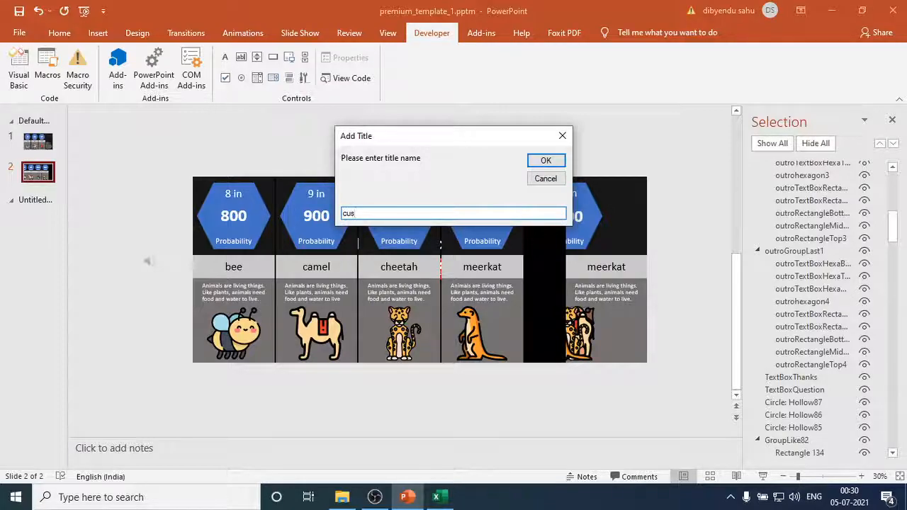